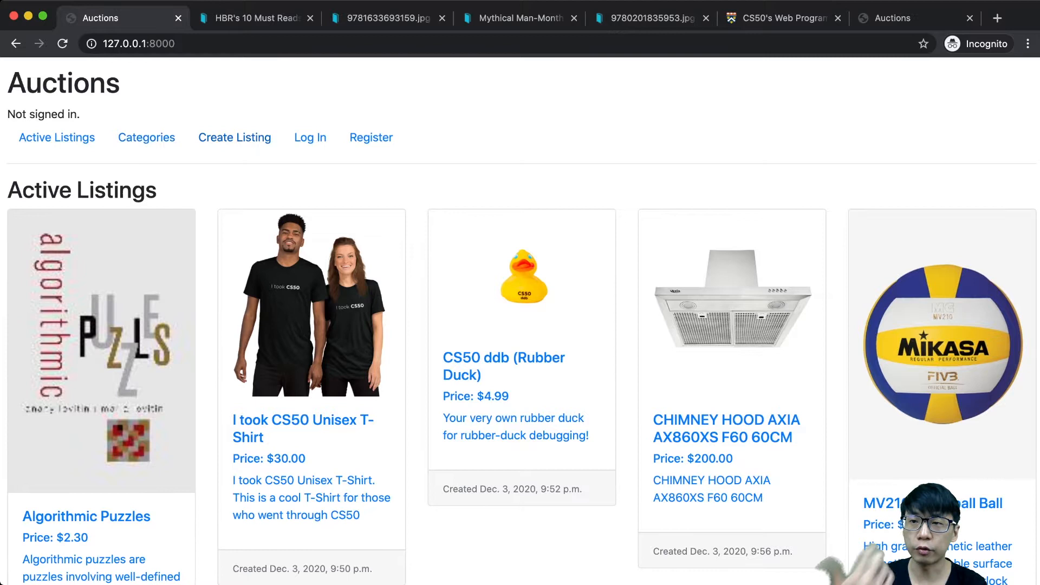
pyautogui.click(370, 137)
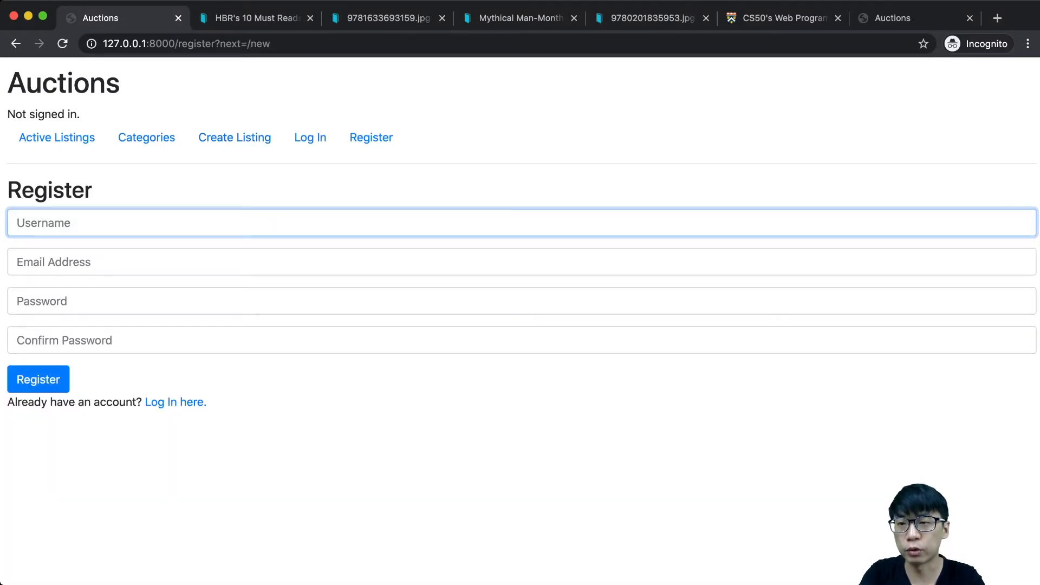
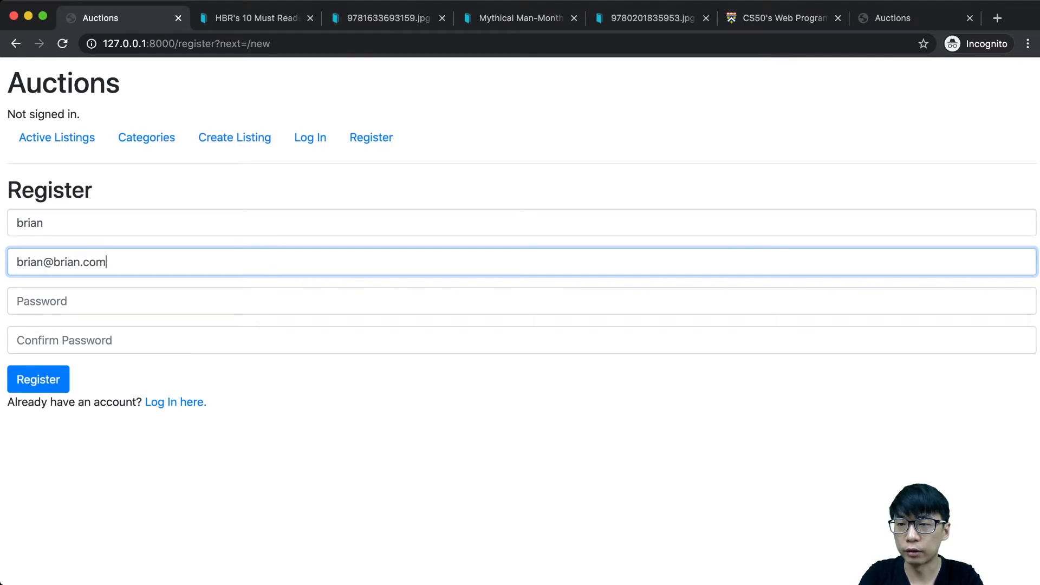
pyautogui.write('••••')
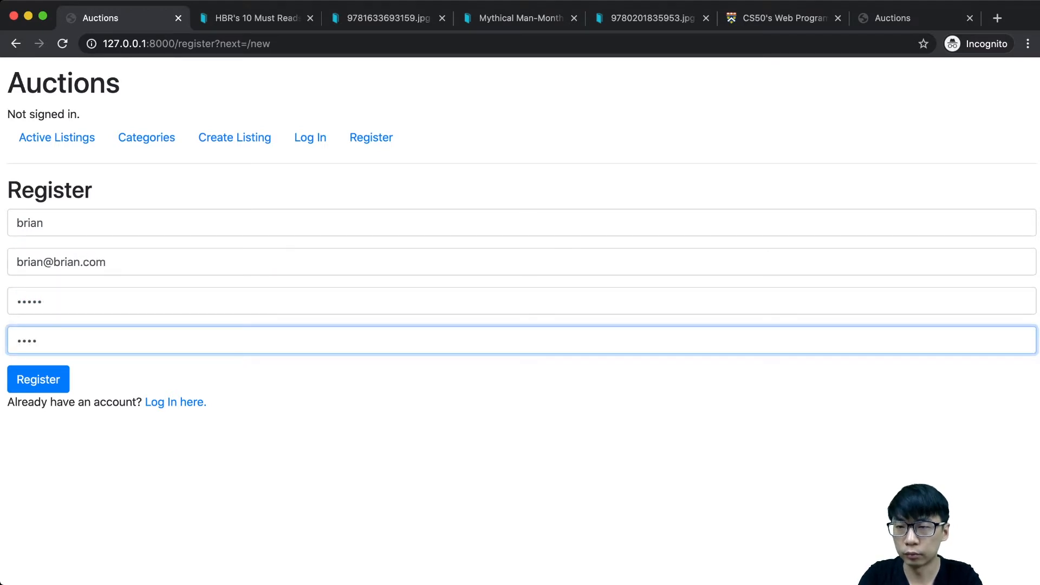
pyautogui.write('•')
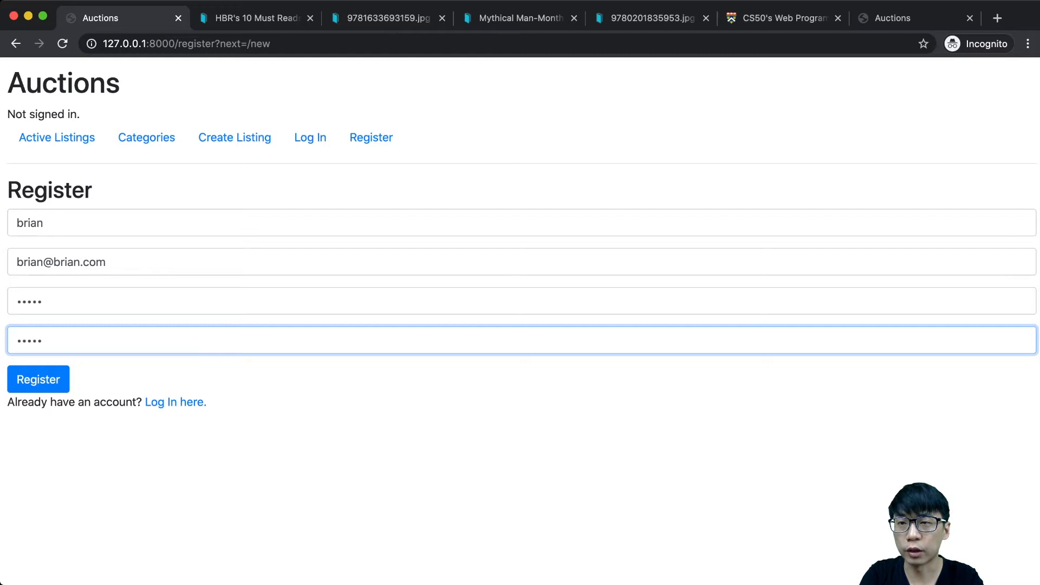
pyautogui.click(39, 380)
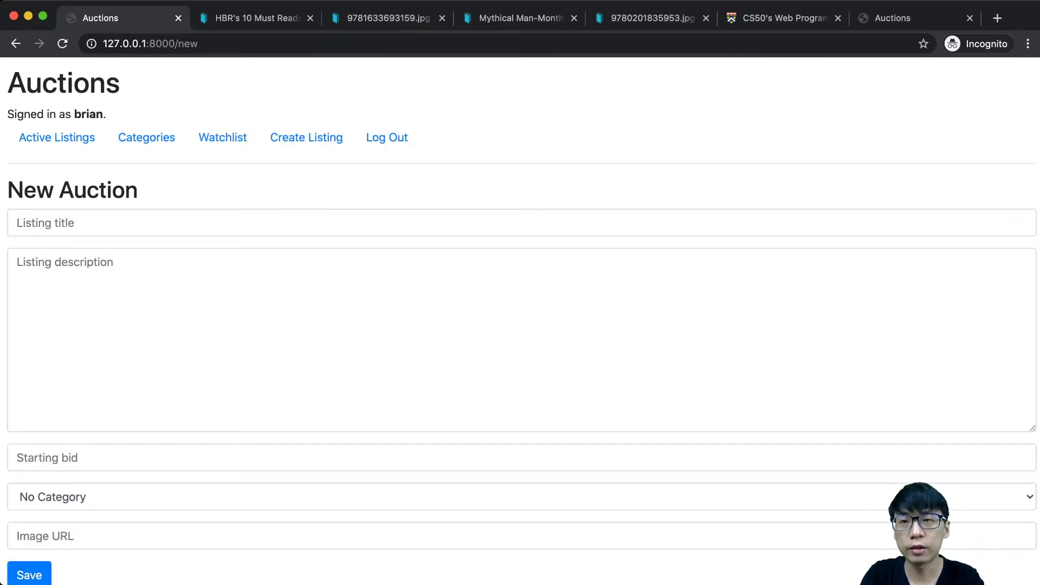
# Step: Copy the HBR's 10 Must Reads boxed set title and description from the product tab into the form
pyautogui.click(256, 17)
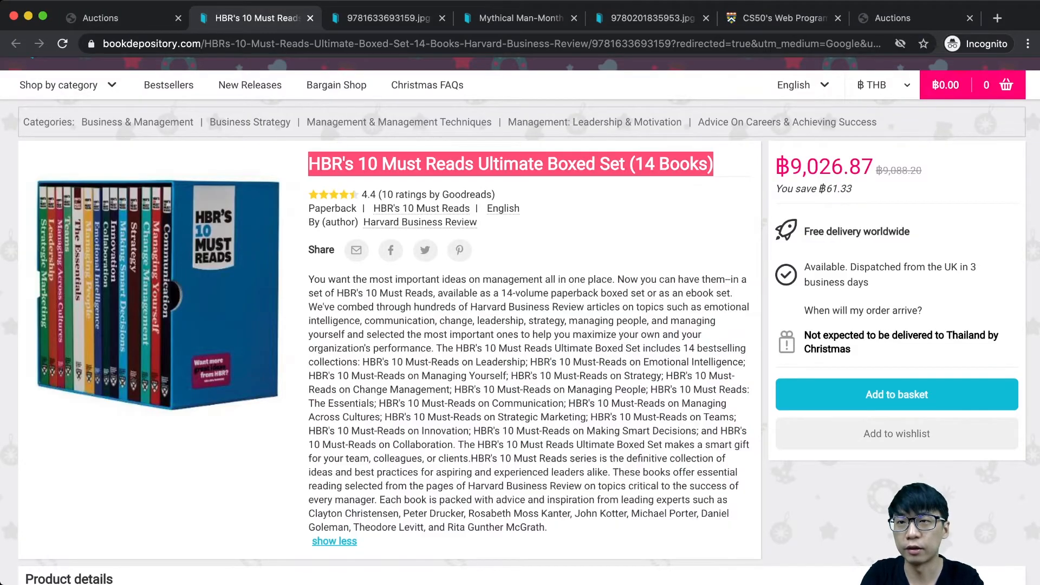
pyautogui.click(99, 17)
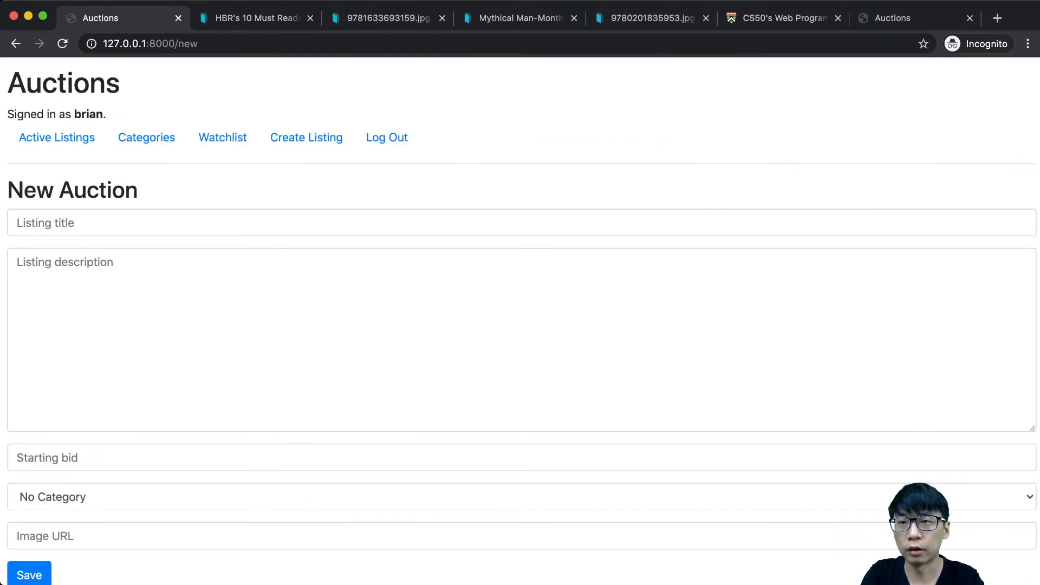
pyautogui.click(256, 18)
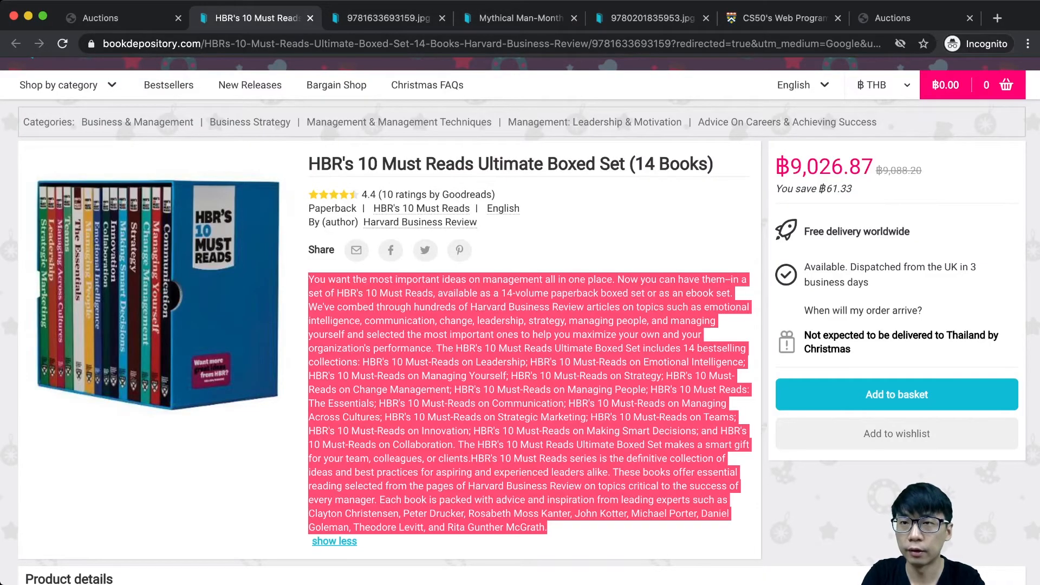
pyautogui.click(99, 18)
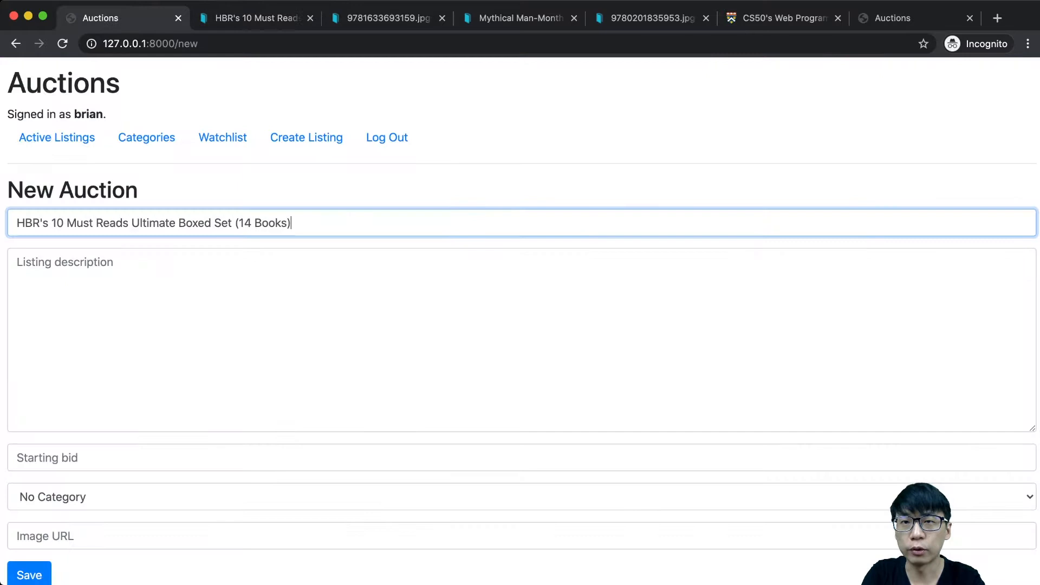
# Step: Add the boxed set cover image URL, starting bid 10 and category Books, and save the listing
pyautogui.click(385, 18)
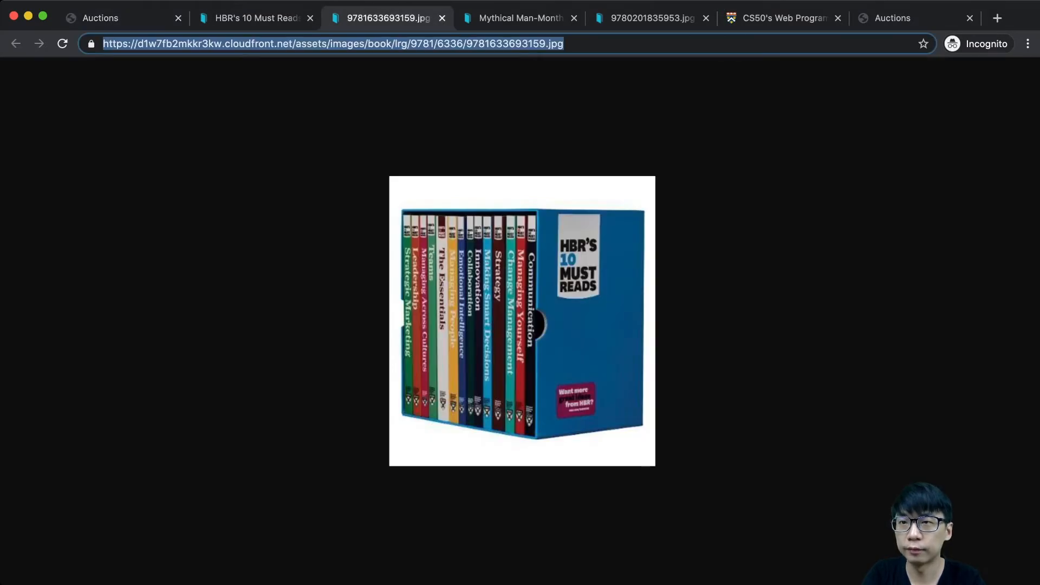
pyautogui.click(101, 17)
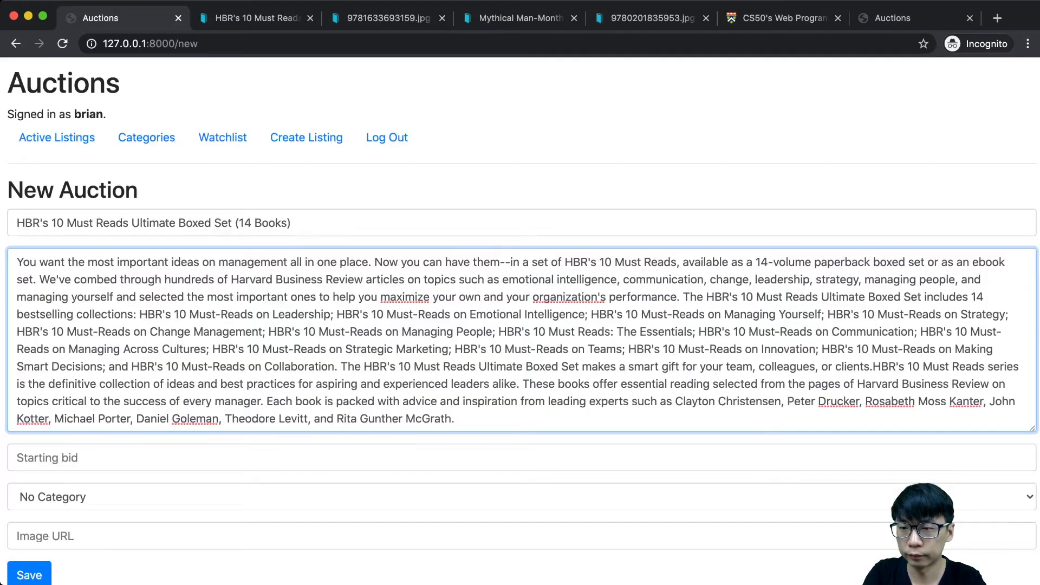
pyautogui.write('https://d1w7fb2mkkr3kw.cloudfront.net/assets/images/book/lrg/9781/6336/9781633693159.jpg')
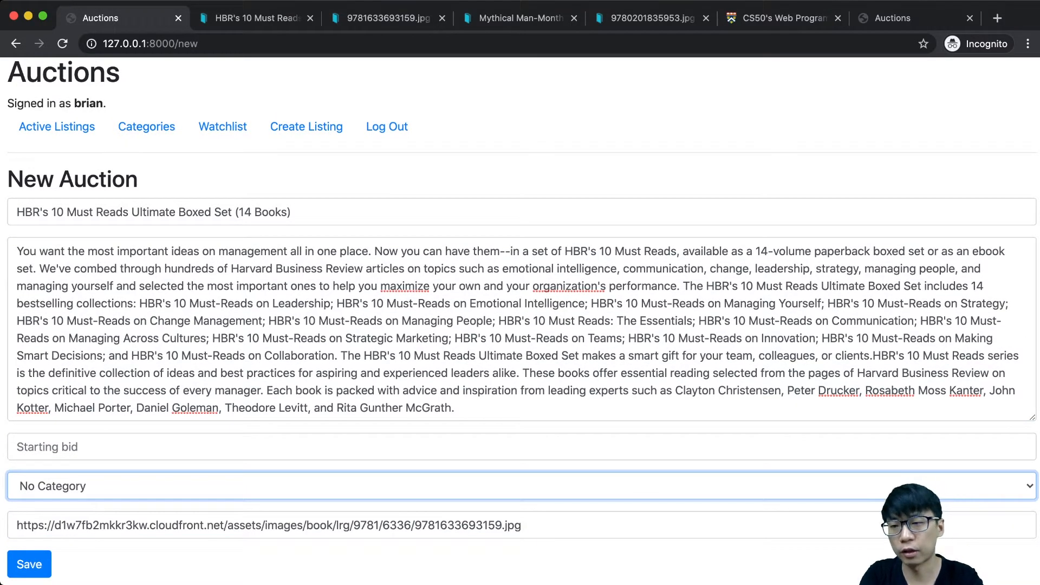
pyautogui.write('10')
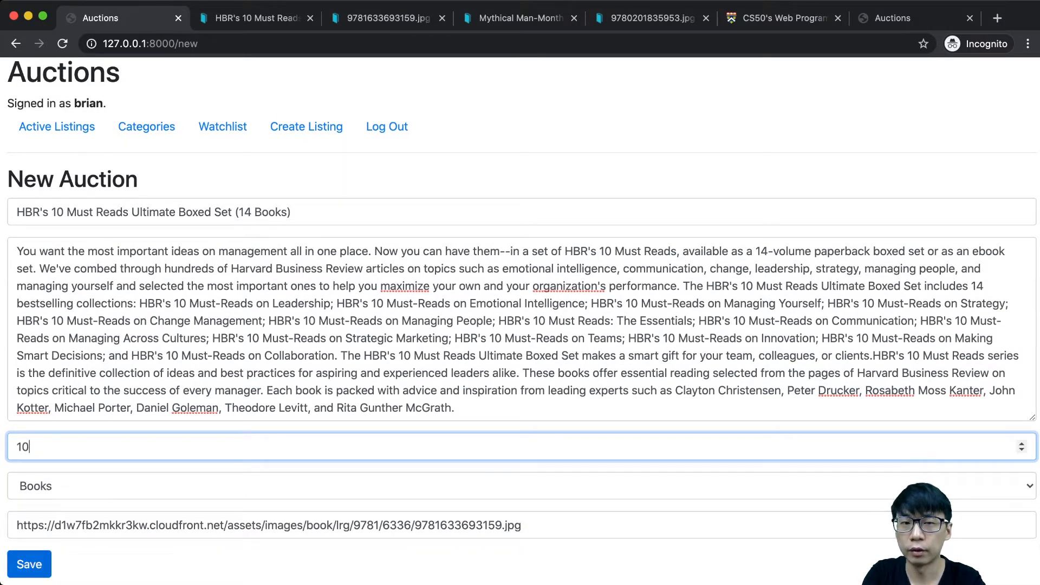
pyautogui.click(28, 563)
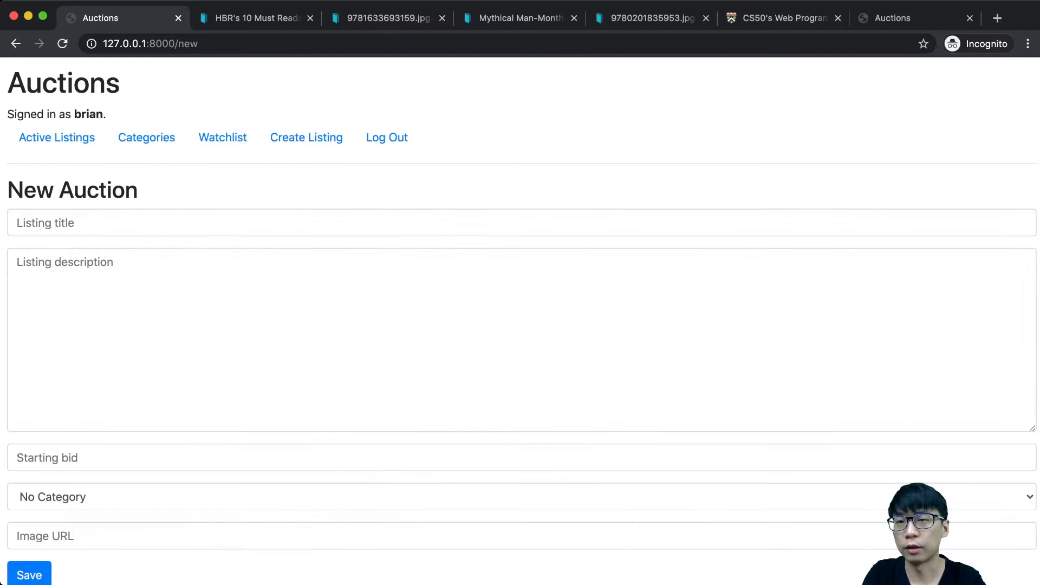
# Step: Enter the Mythical Man-Month title and description, bid 1, category Books, then go to Active Listings
pyautogui.click(520, 17)
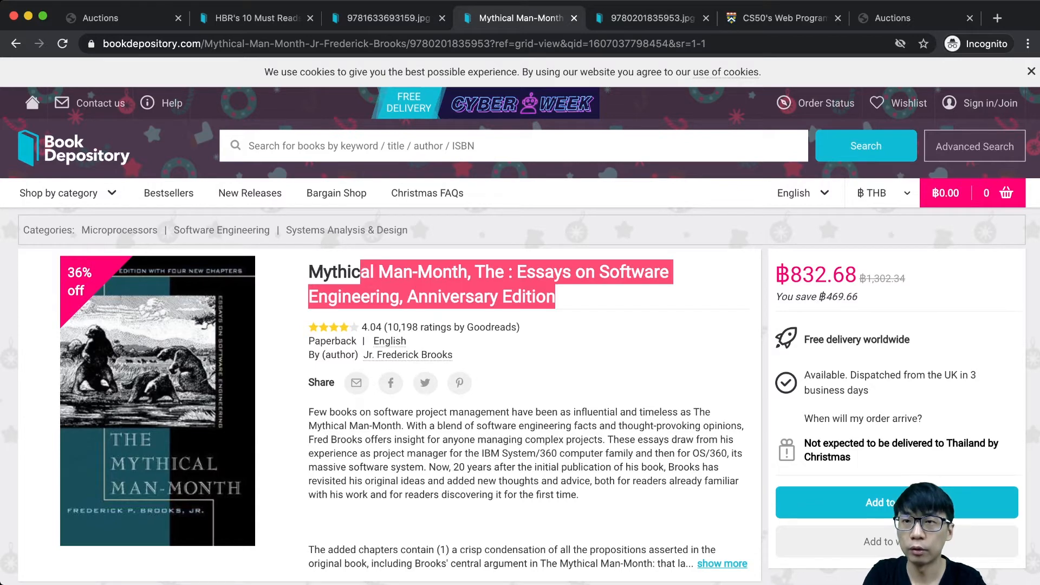
pyautogui.click(100, 17)
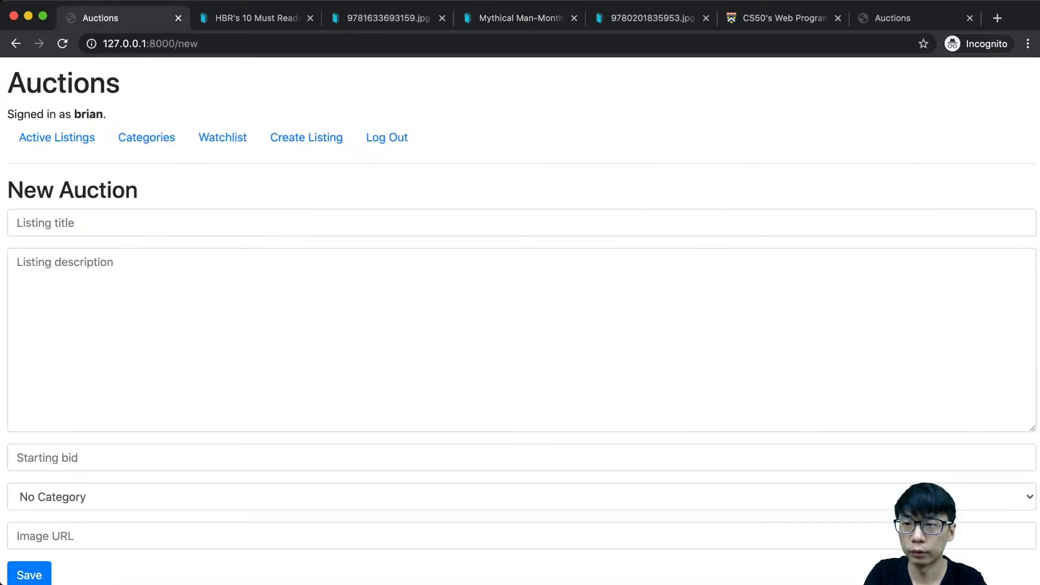
pyautogui.write('Mythical Man-Month, The : Essays on Software Engineering, Anniversary Edition')
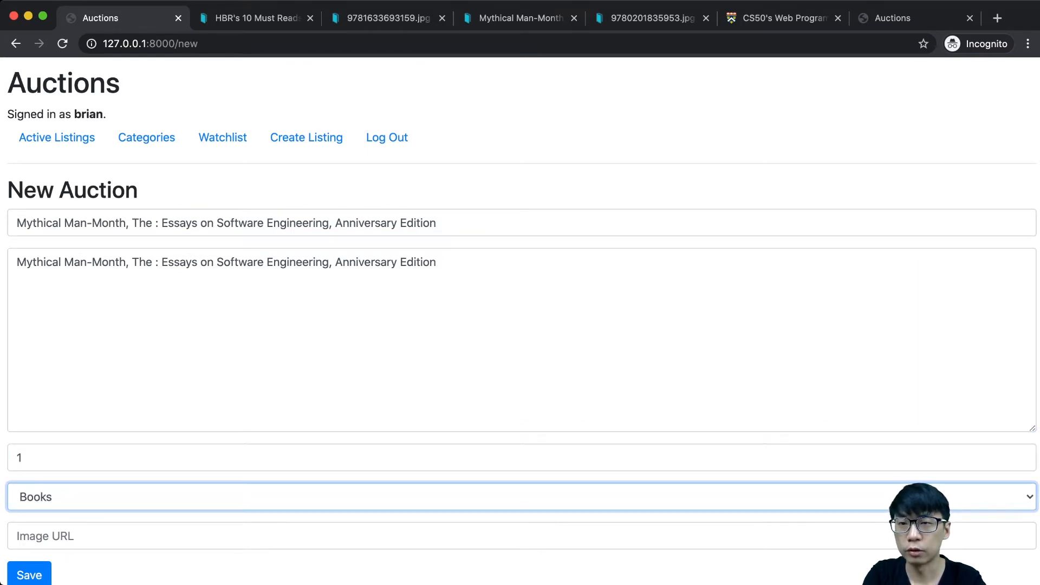
pyautogui.click(30, 574)
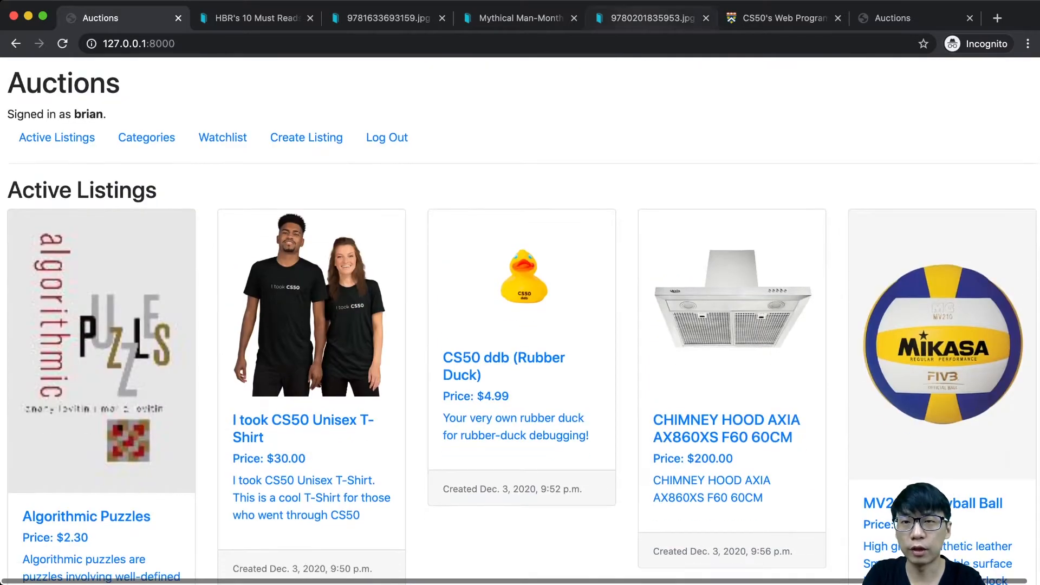
# Step: Create a Mythical Man-Month listing with its cover image URL and starting bid 2, and save it
pyautogui.click(650, 18)
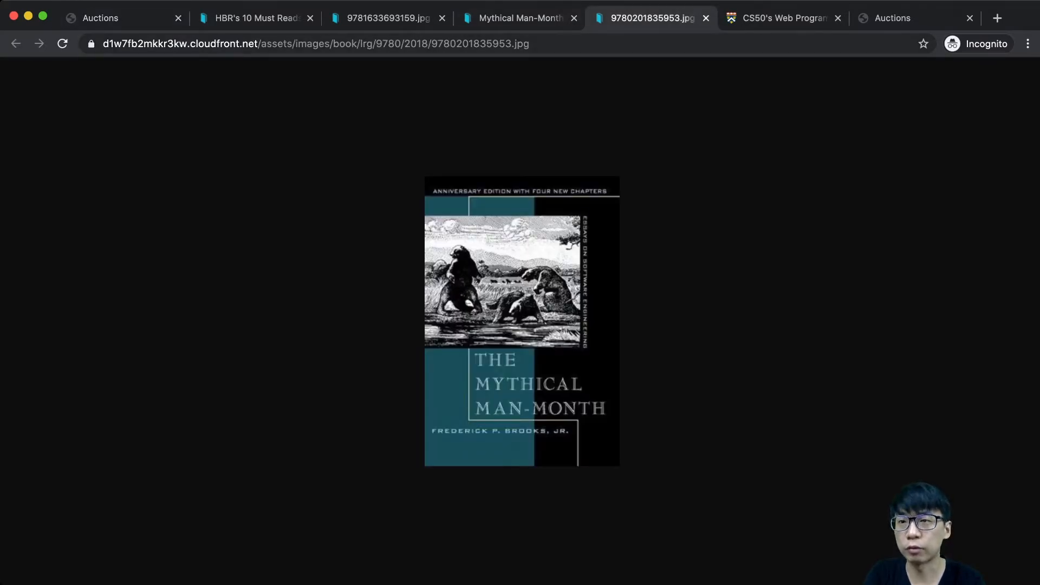
pyautogui.click(100, 18)
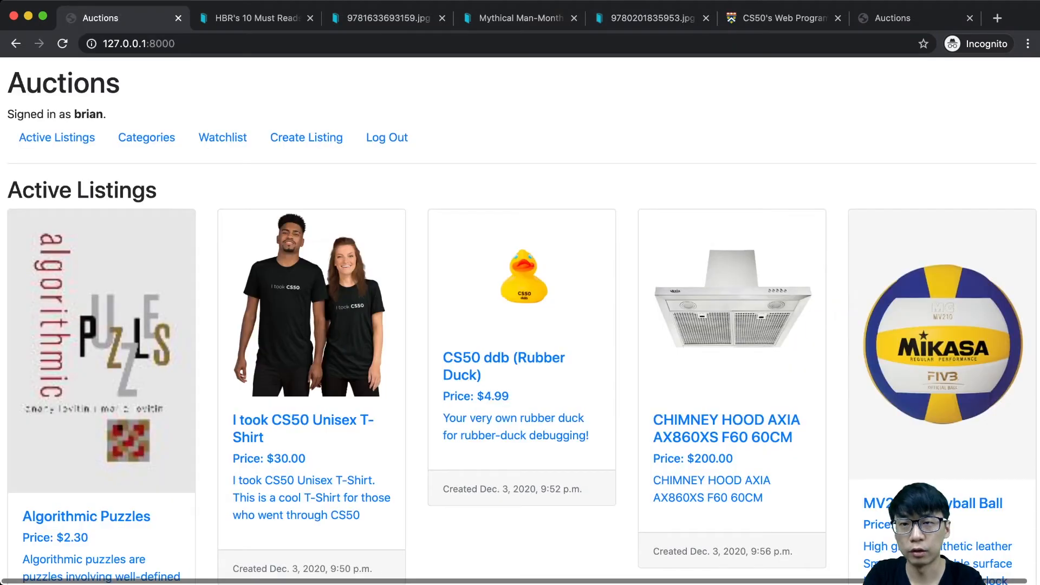
pyautogui.click(306, 138)
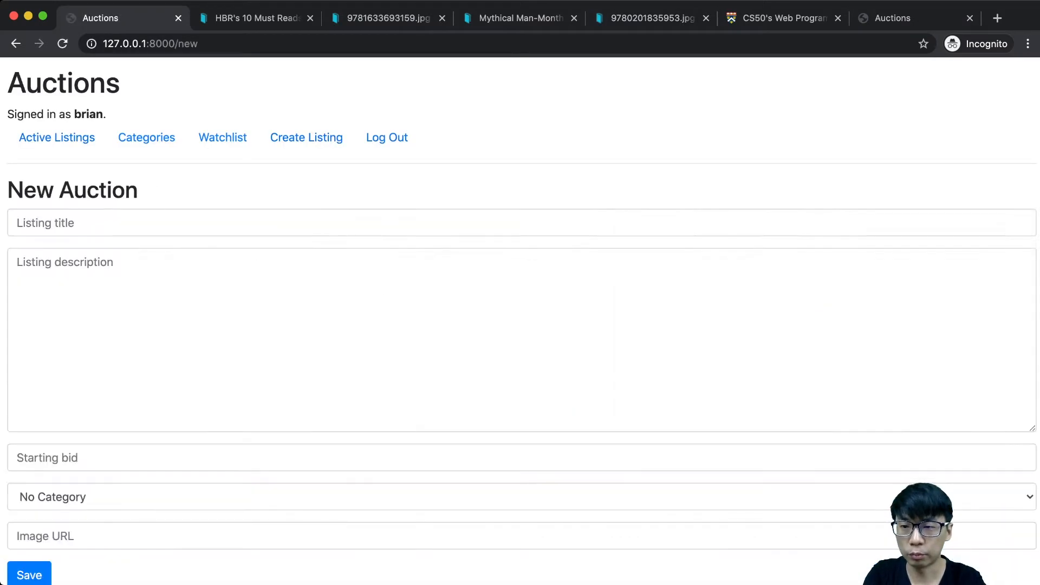
pyautogui.write('https://d1w7fb2mkkr3kw.cloudfront.net/assets/images/book/lrg/9780/2018/9780201835953.jpg')
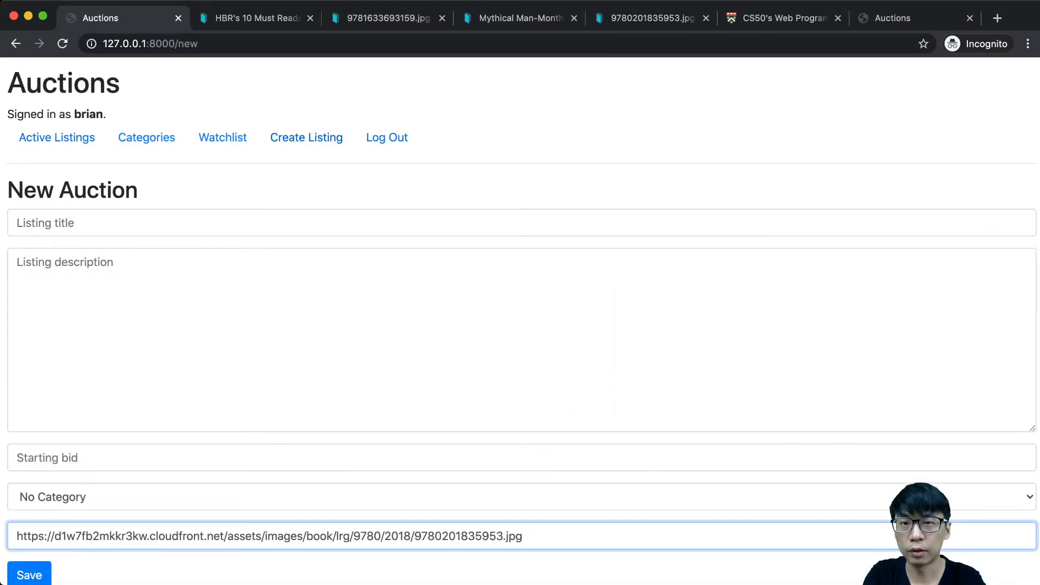
pyautogui.click(519, 17)
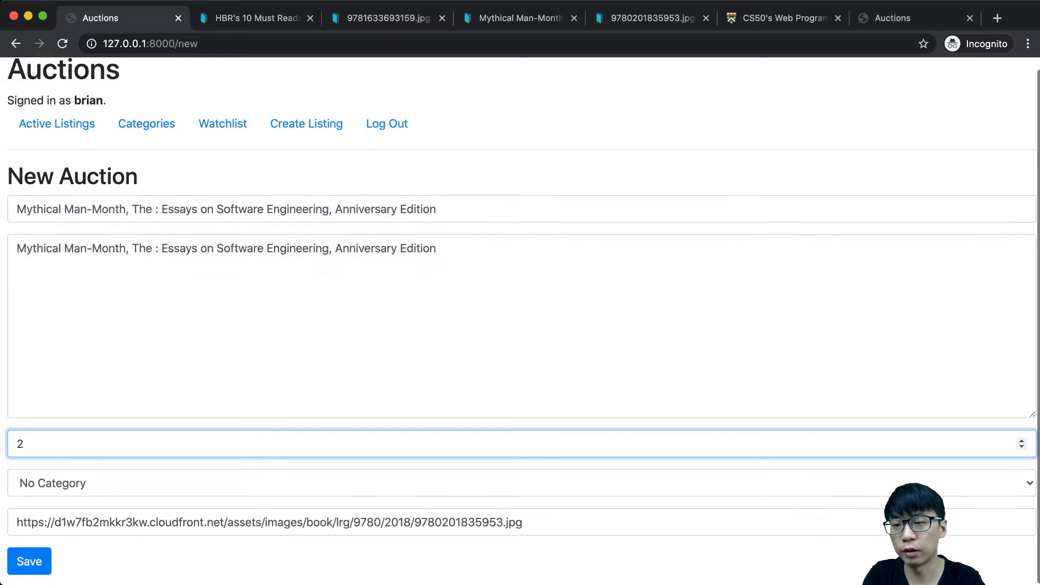
pyautogui.click(30, 561)
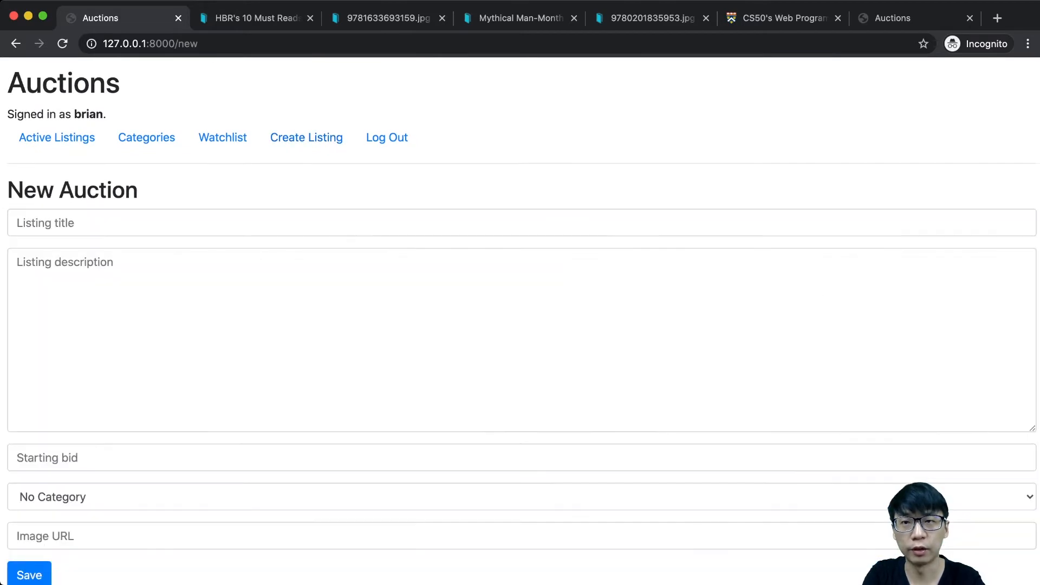
# Step: Save a CS50's Web Programming listing at starting bid 1000, find it in Active Listings, and log out
pyautogui.click(782, 18)
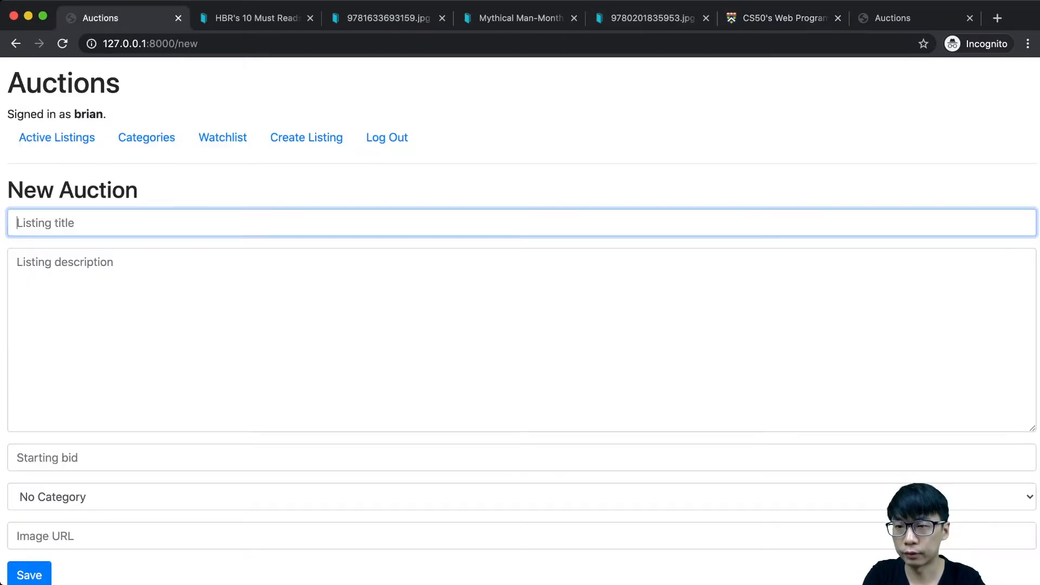
pyautogui.click(518, 452)
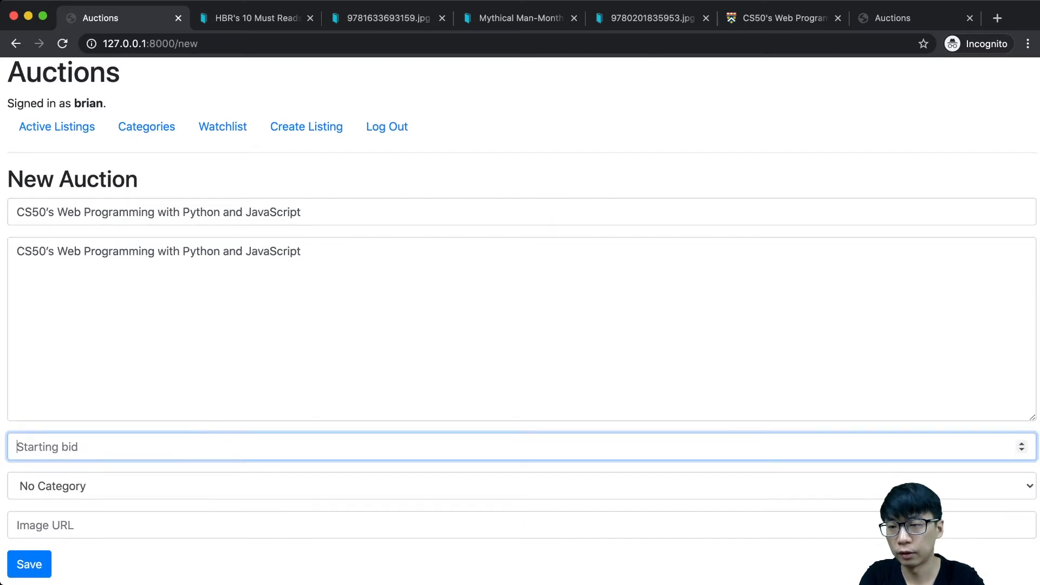
pyautogui.write('1000')
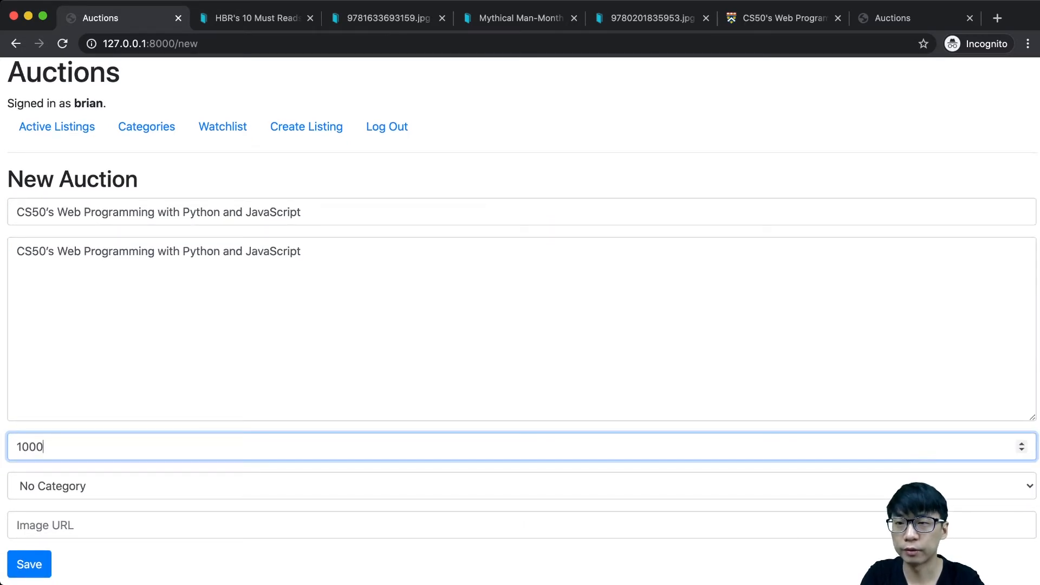
pyautogui.click(32, 563)
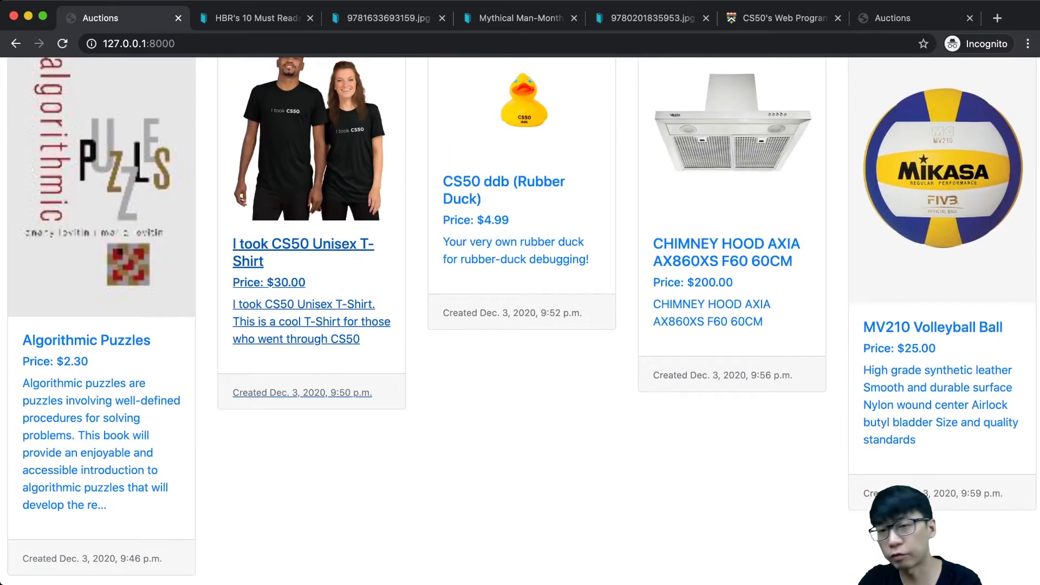
pyautogui.scroll(-3)
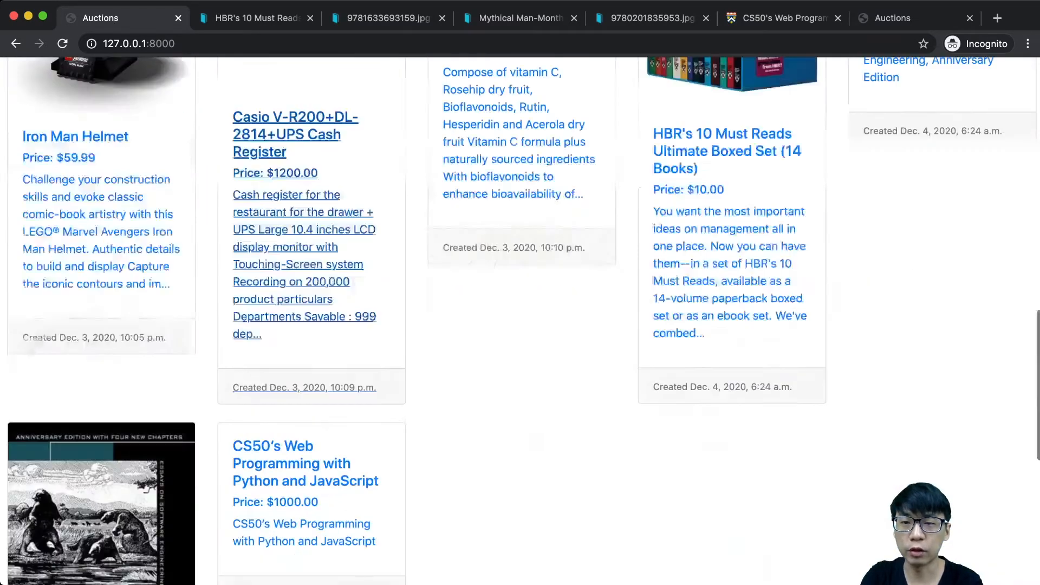
pyautogui.click(291, 464)
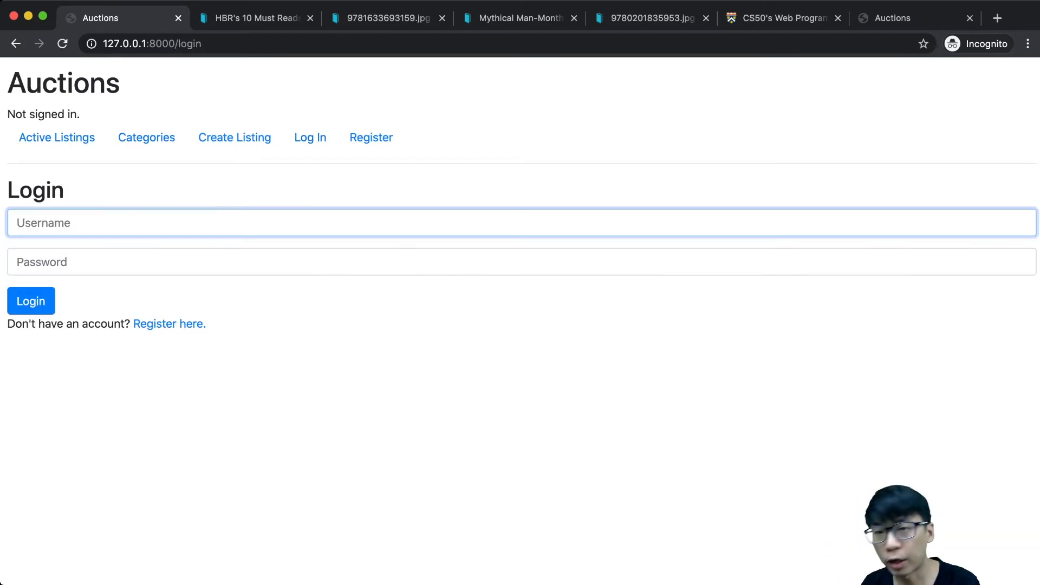
# Step: Sign back in as brian and open the I took CS50 Unisex T-Shirt listing
pyautogui.write('brian')
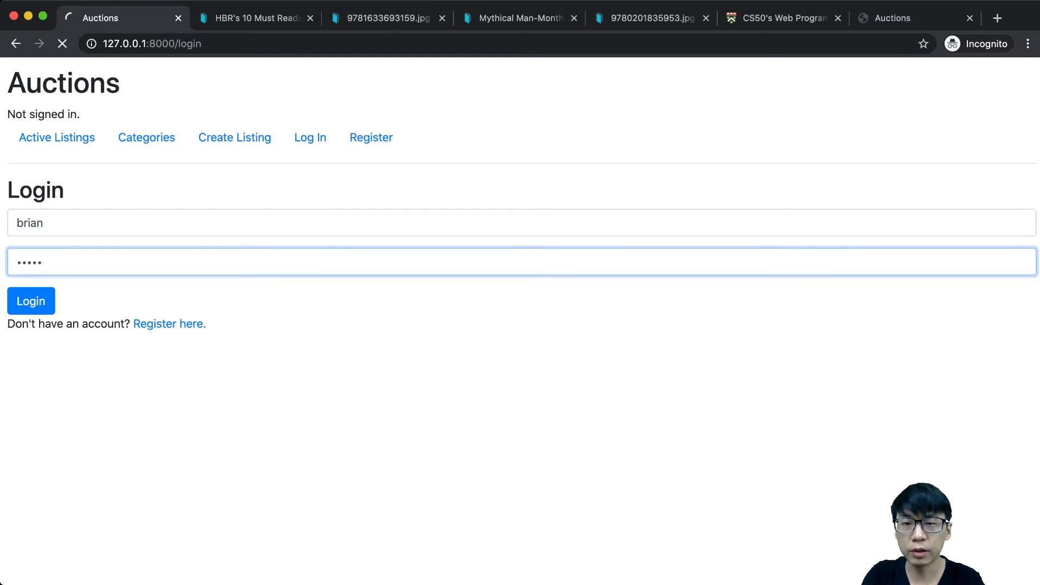
pyautogui.click(31, 301)
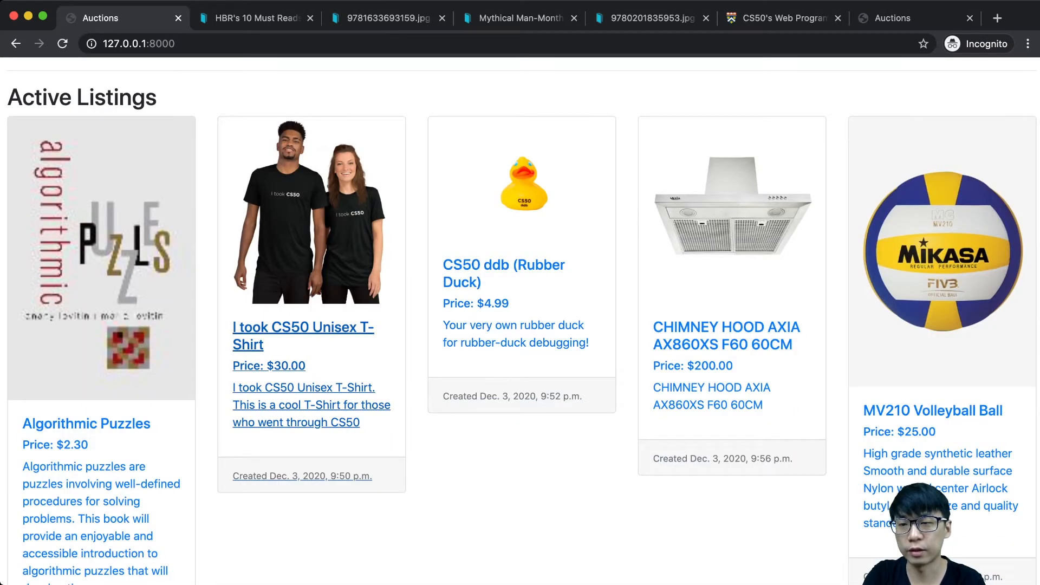
pyautogui.click(292, 336)
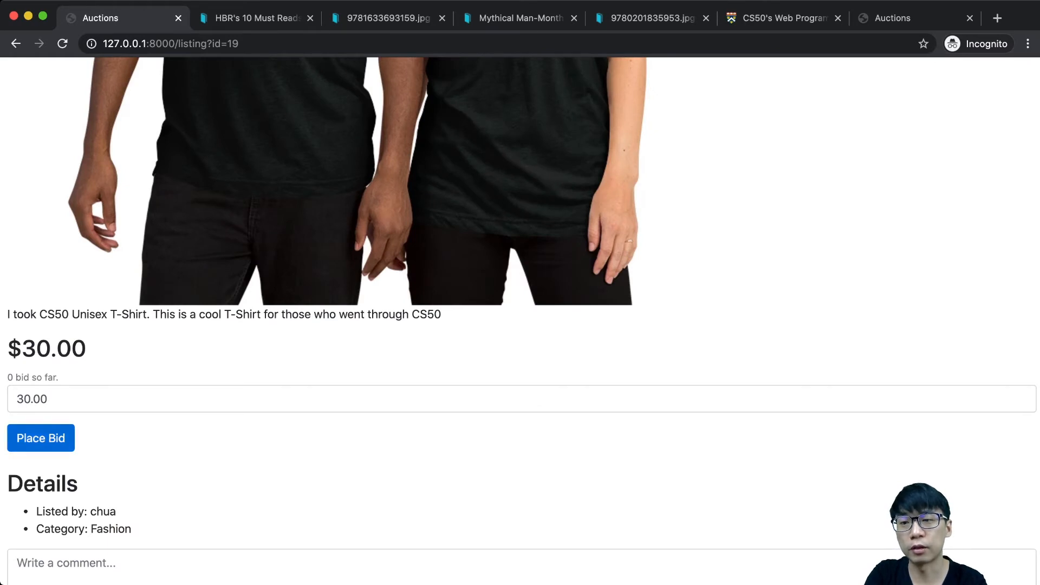
# Step: Bid the $30.00 asking price on the T-Shirt, then raise it to $30.01 for two bids
pyautogui.click(40, 438)
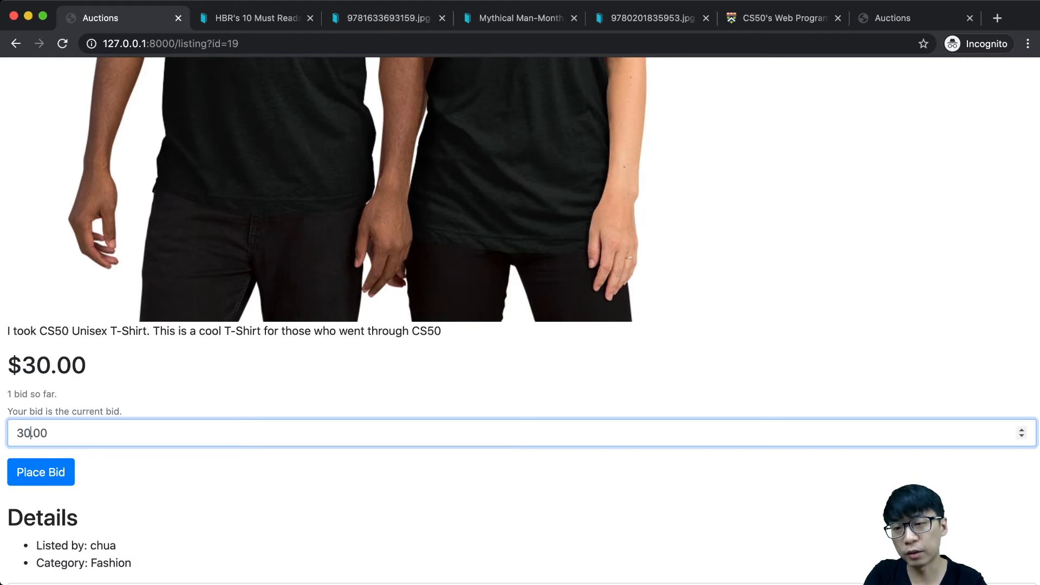
pyautogui.scroll(3)
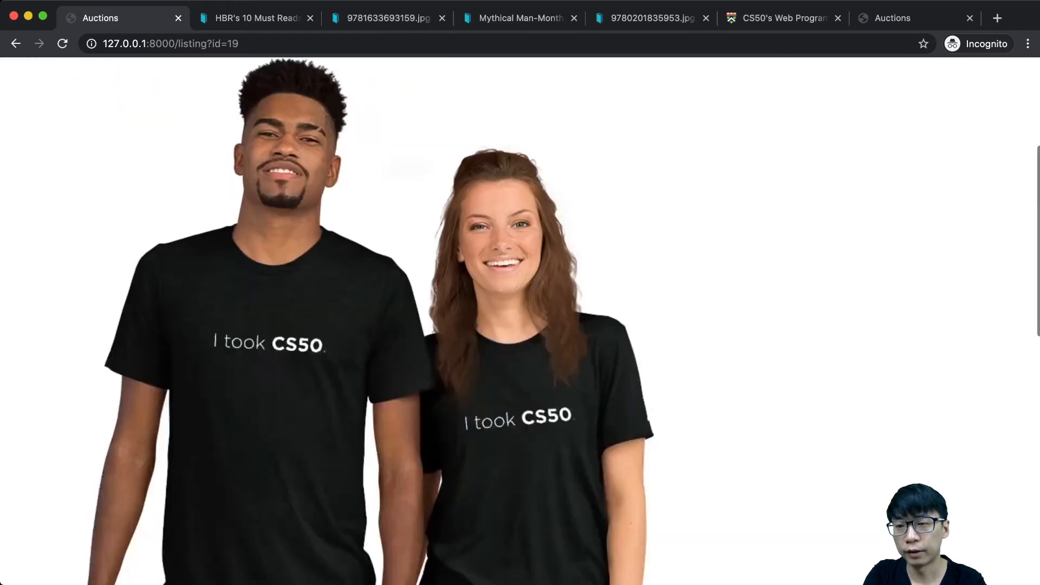
pyautogui.scroll(-3)
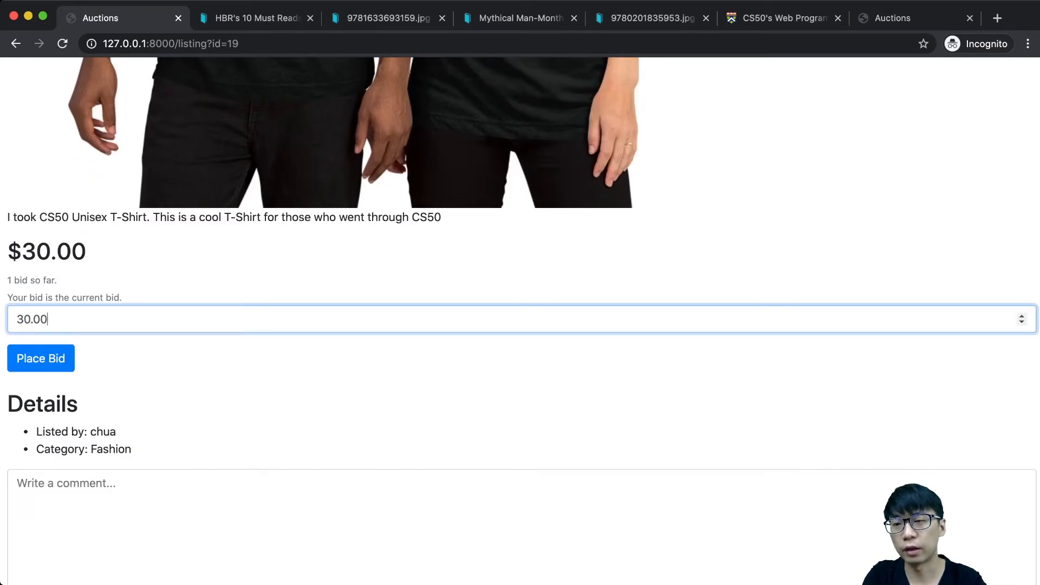
pyautogui.click(41, 357)
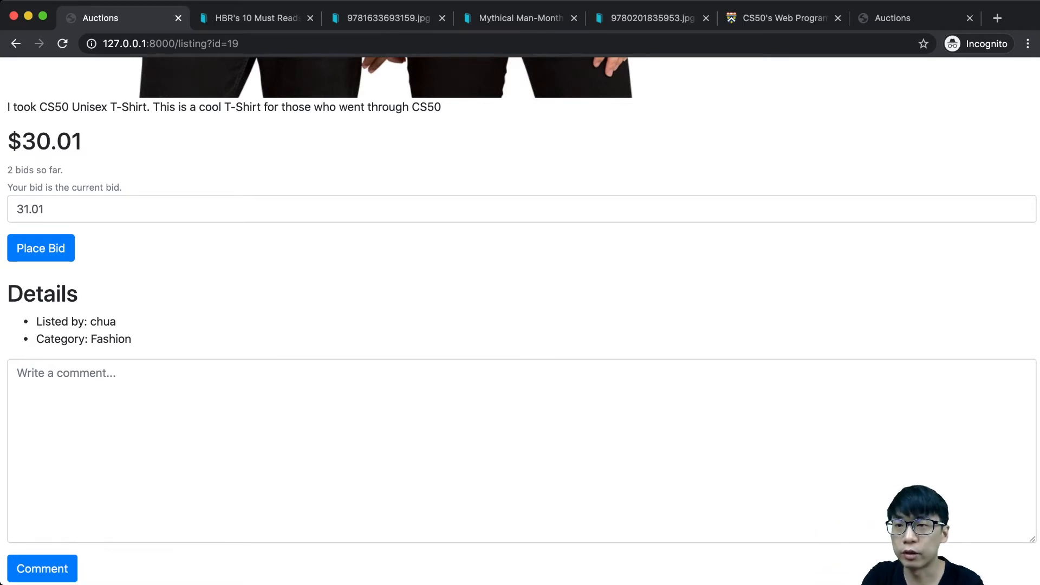
pyautogui.click(41, 247)
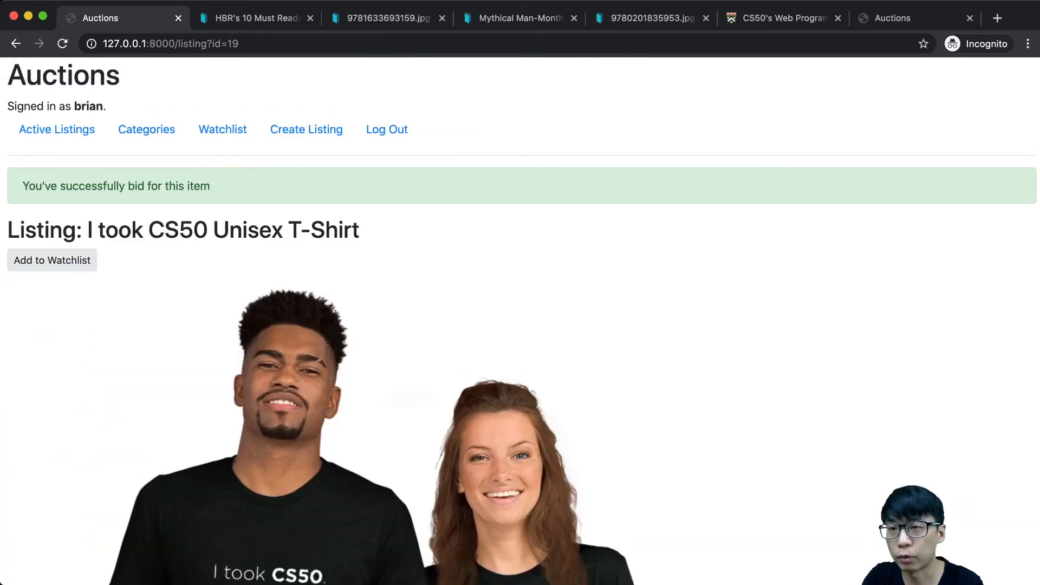
# Step: Watchlist the T-Shirt and the Rubber Duck, remove the duck, view the watchlist, and sign out
pyautogui.click(56, 129)
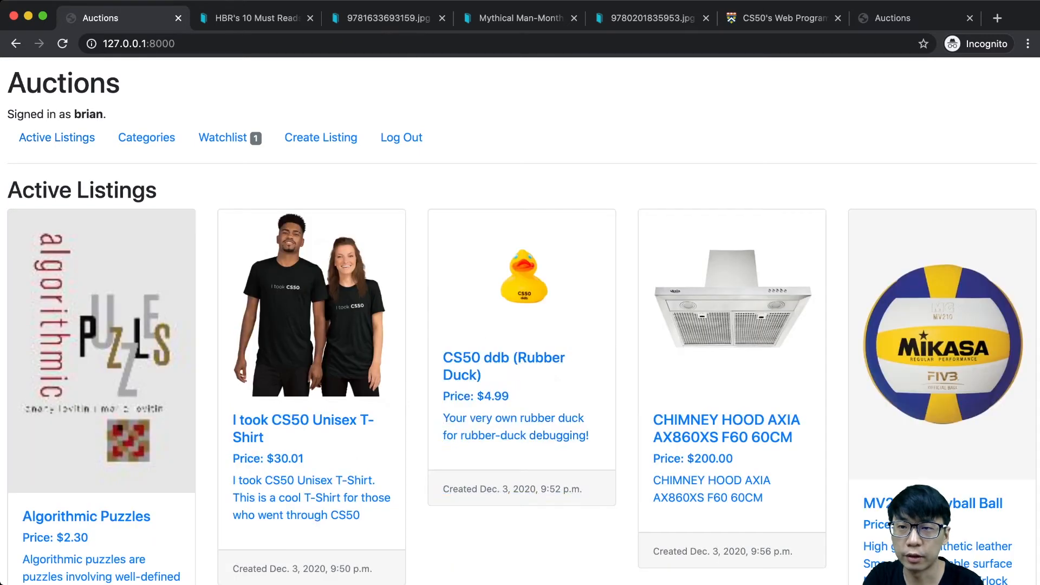
pyautogui.click(494, 358)
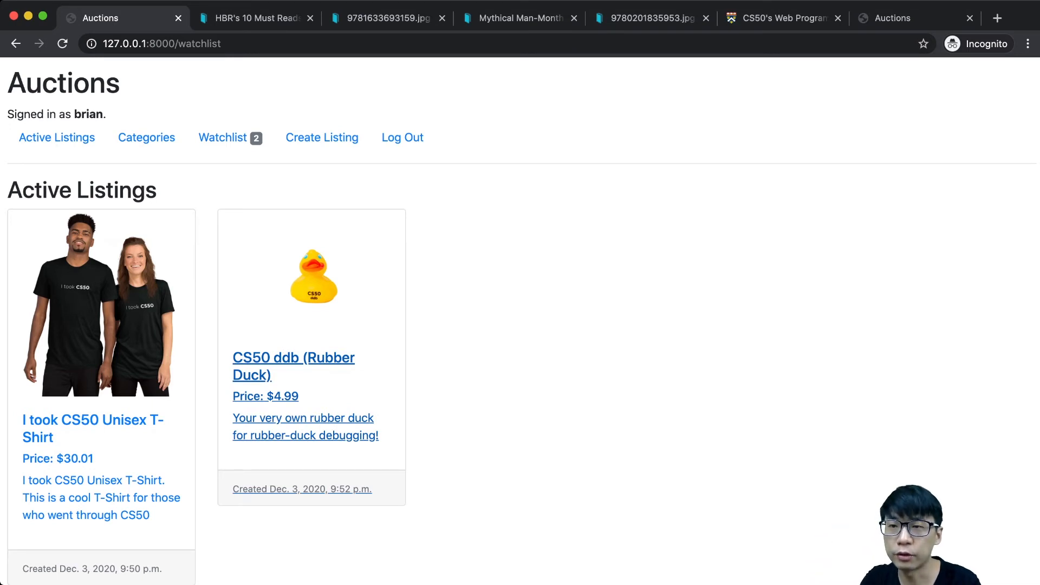
pyautogui.click(284, 357)
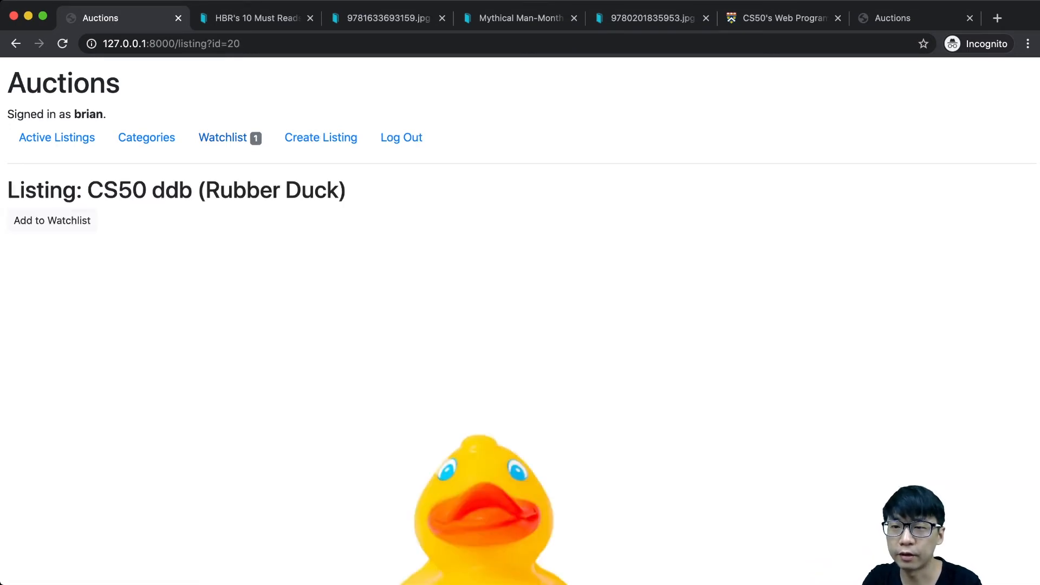
pyautogui.click(222, 137)
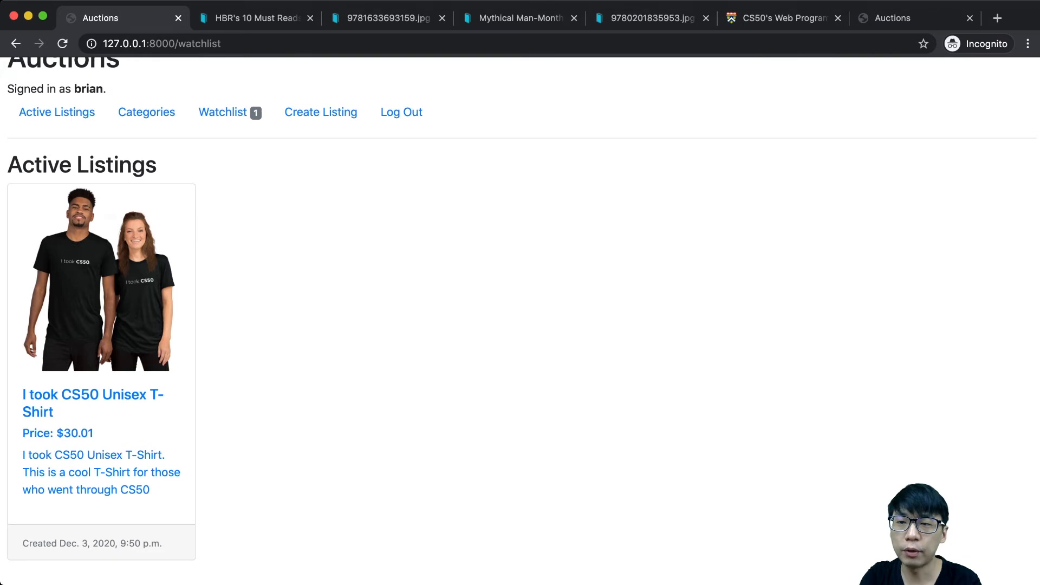
pyautogui.click(401, 112)
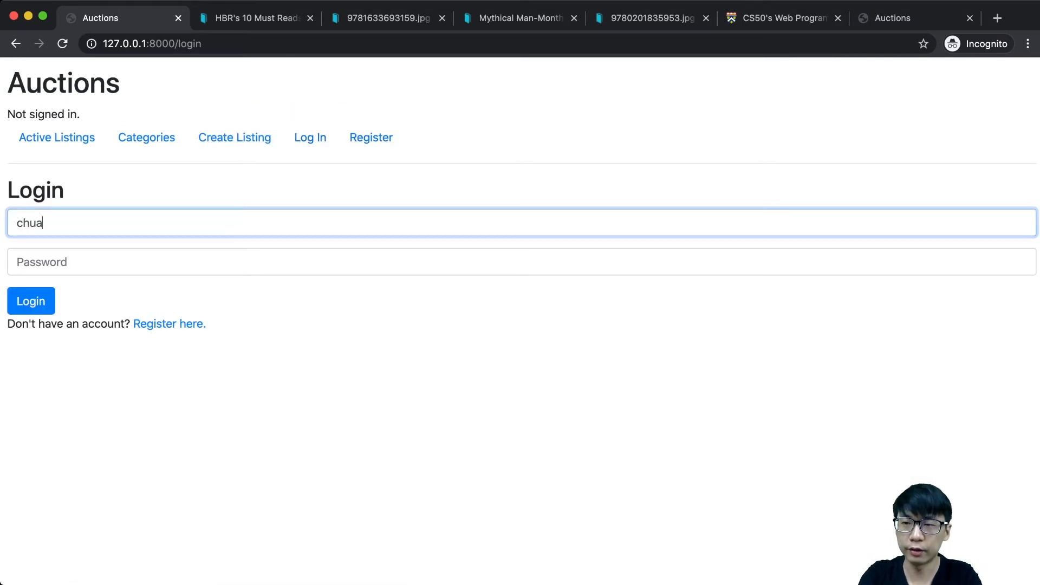
pyautogui.write('password')
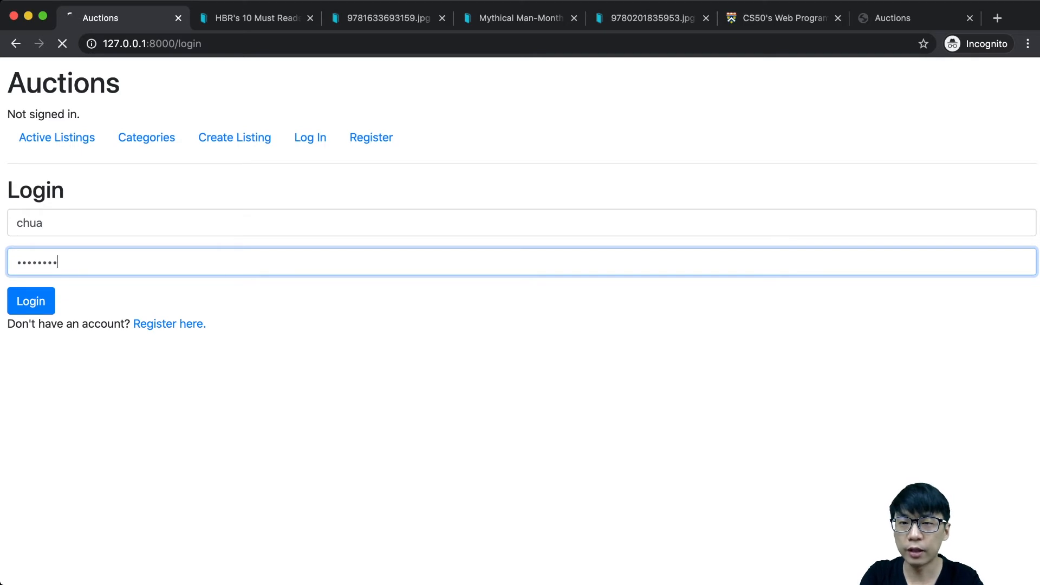
pyautogui.click(31, 302)
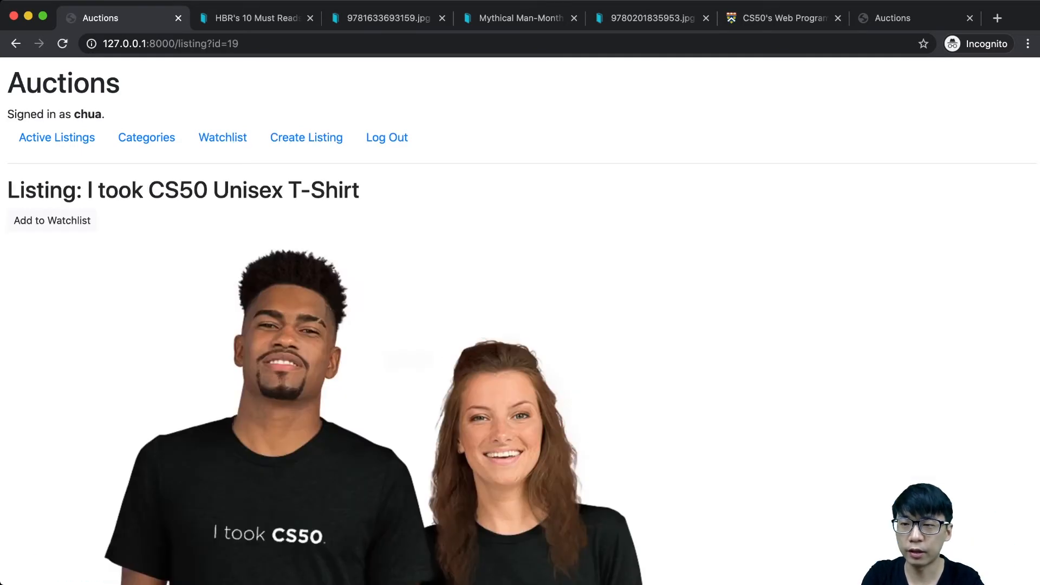
pyautogui.scroll(-3)
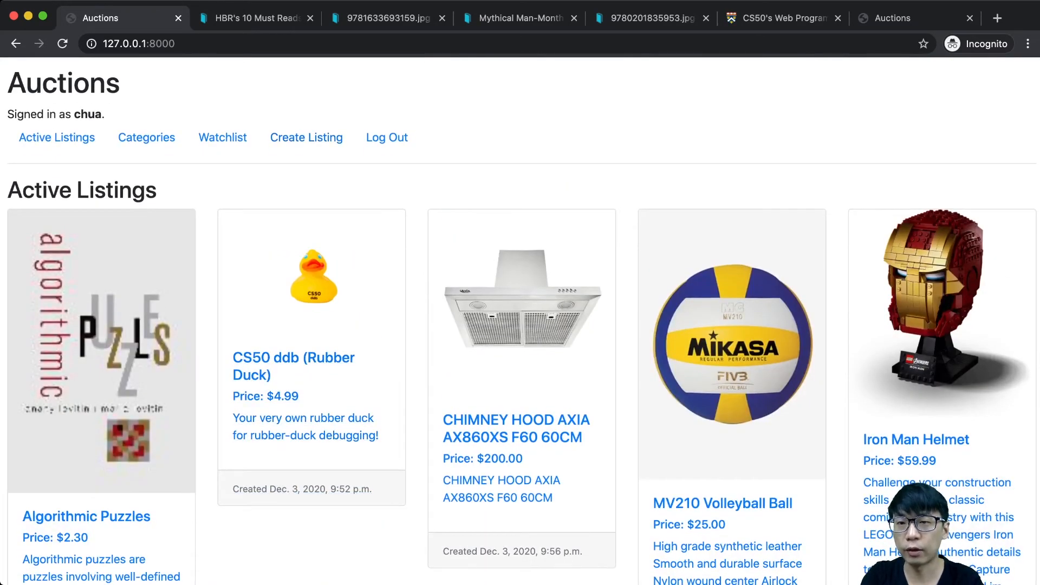
# Step: Sign out of the seller's account and log back in as brian to Active Listings
pyautogui.click(387, 138)
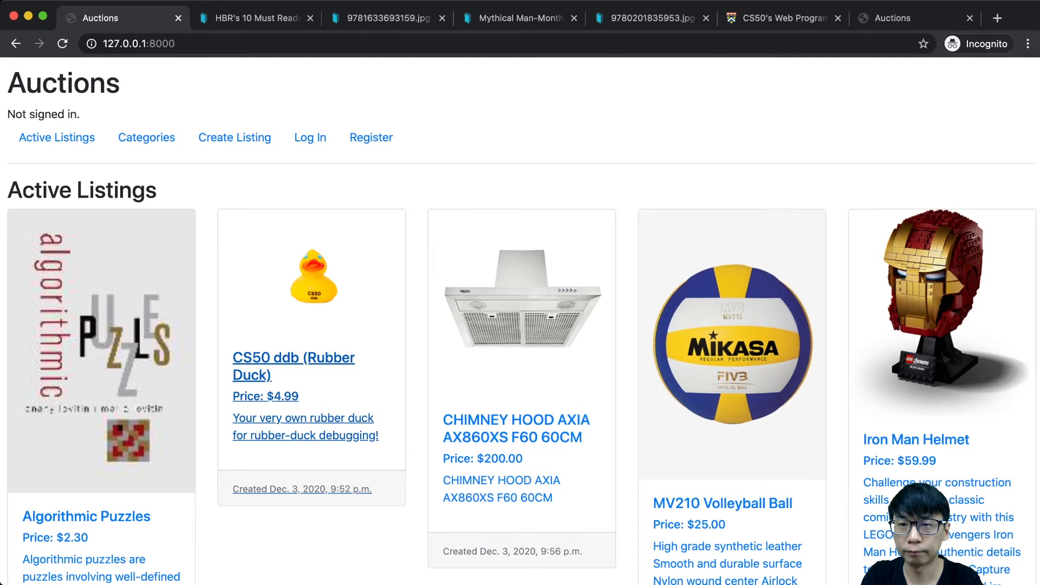
pyautogui.click(309, 138)
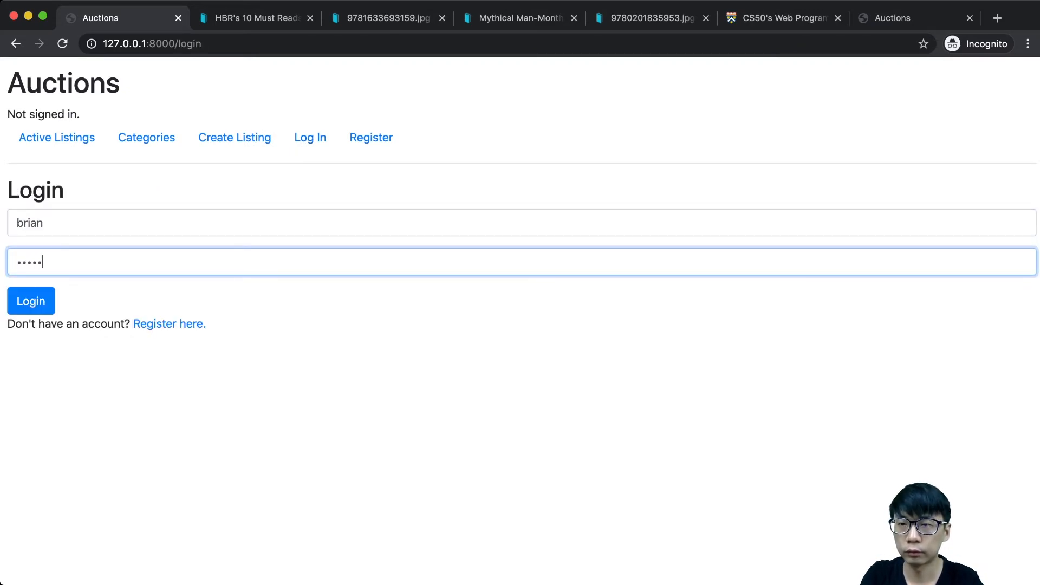
pyautogui.click(31, 301)
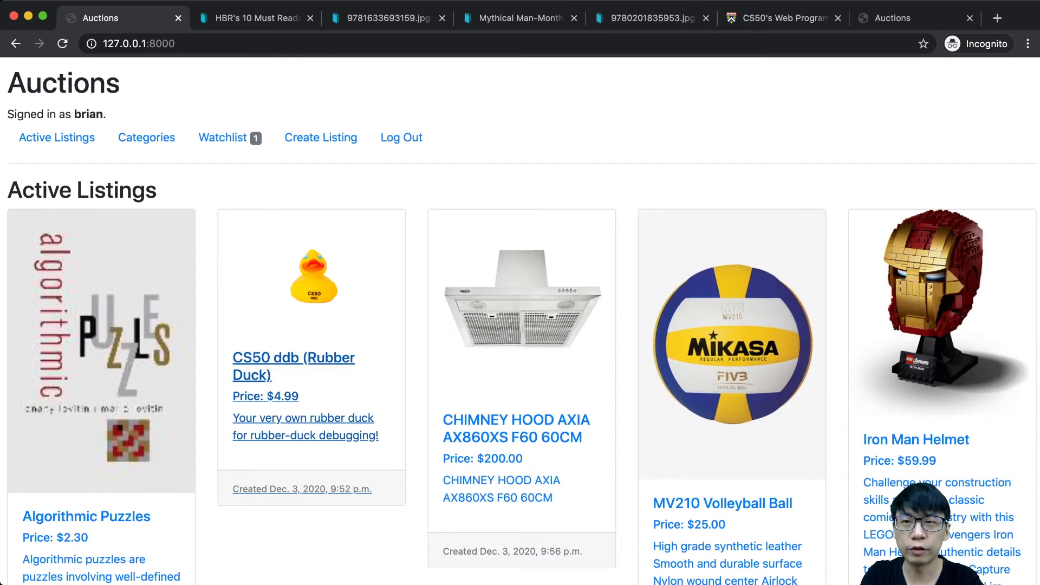
# Step: View the won T-Shirt listing's $30.01 winning banner, then move to the Algorithmic Puzzles listing
pyautogui.click(278, 358)
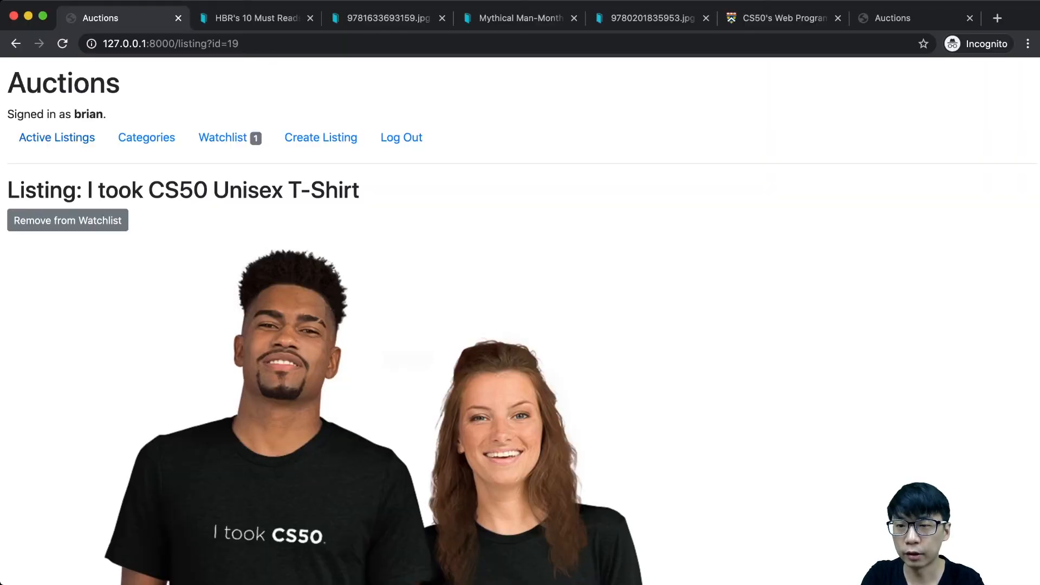
pyautogui.scroll(-3)
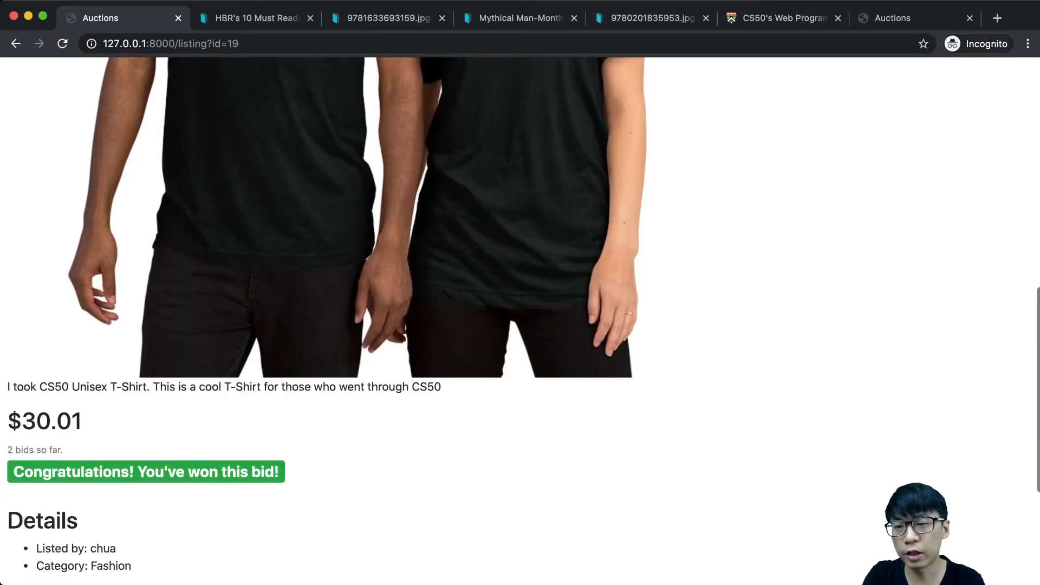
pyautogui.scroll(-3)
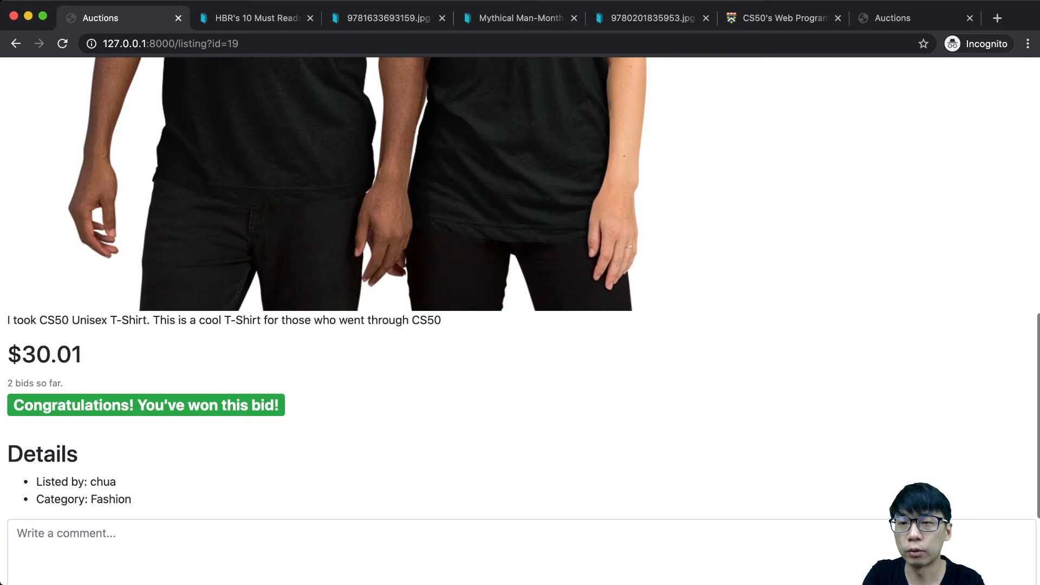
pyautogui.scroll(-3)
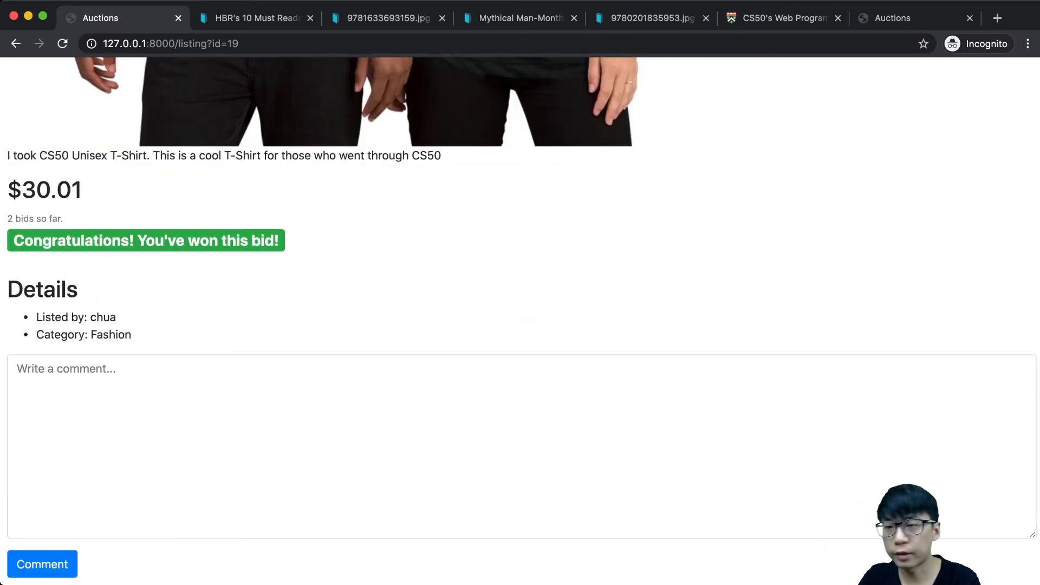
pyautogui.click(517, 448)
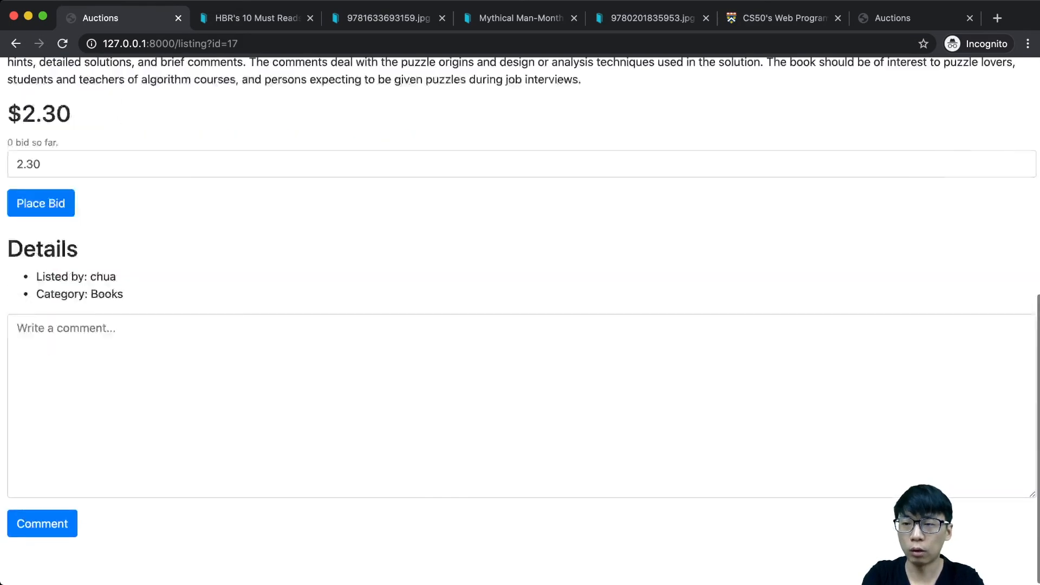
# Step: Post the comment 'Wow! GREAT BOOK!' on the listing as Brian, then sign out
pyautogui.write('Wow')
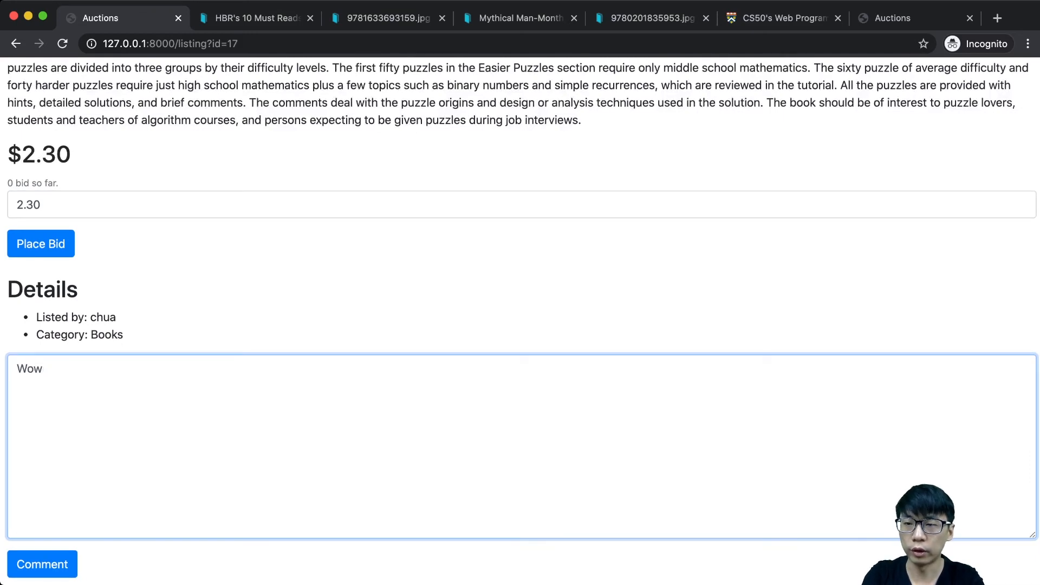
pyautogui.write('! GREAT BOOK')
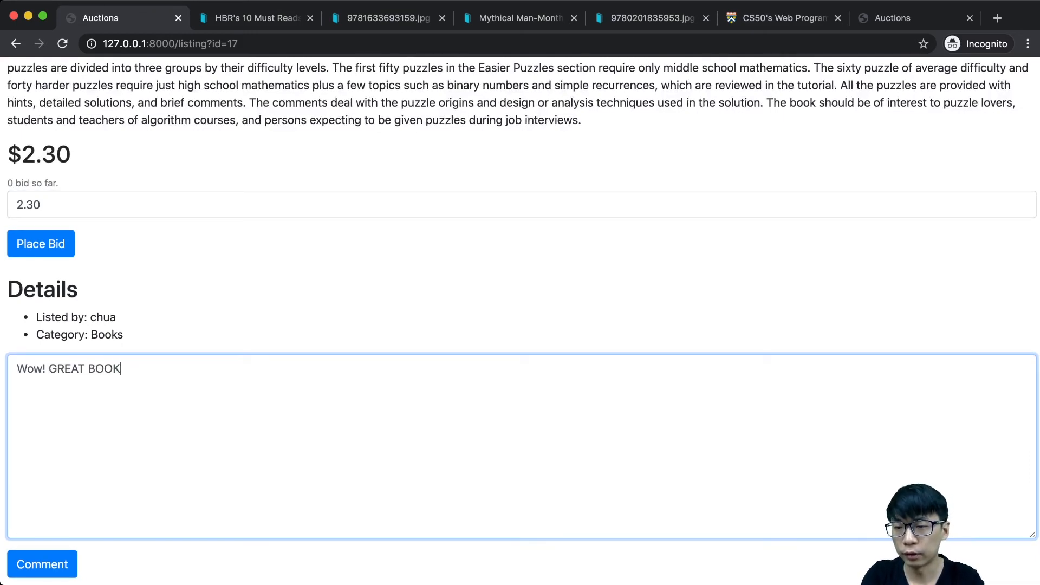
pyautogui.write('!')
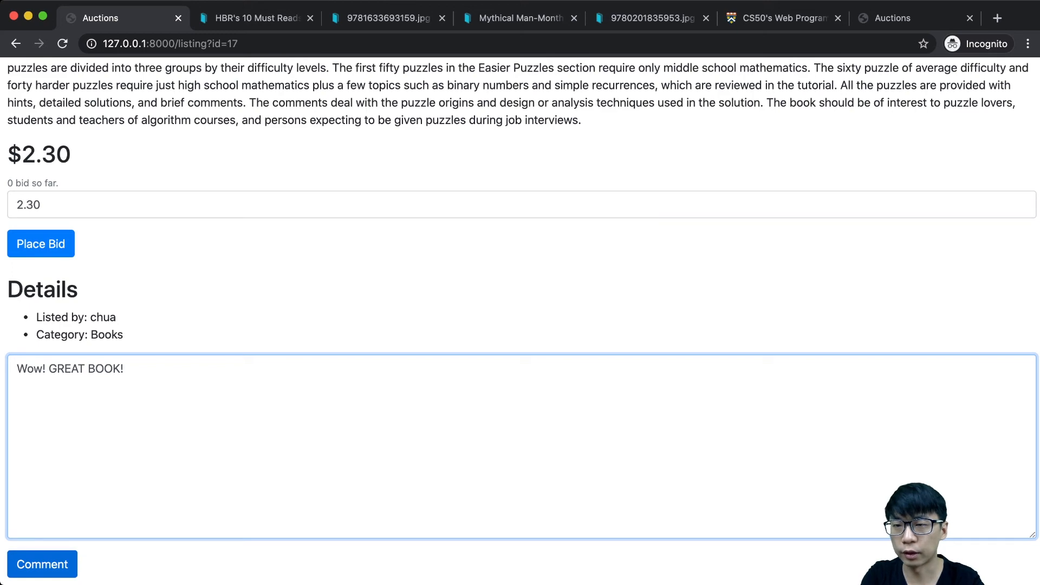
pyautogui.click(41, 563)
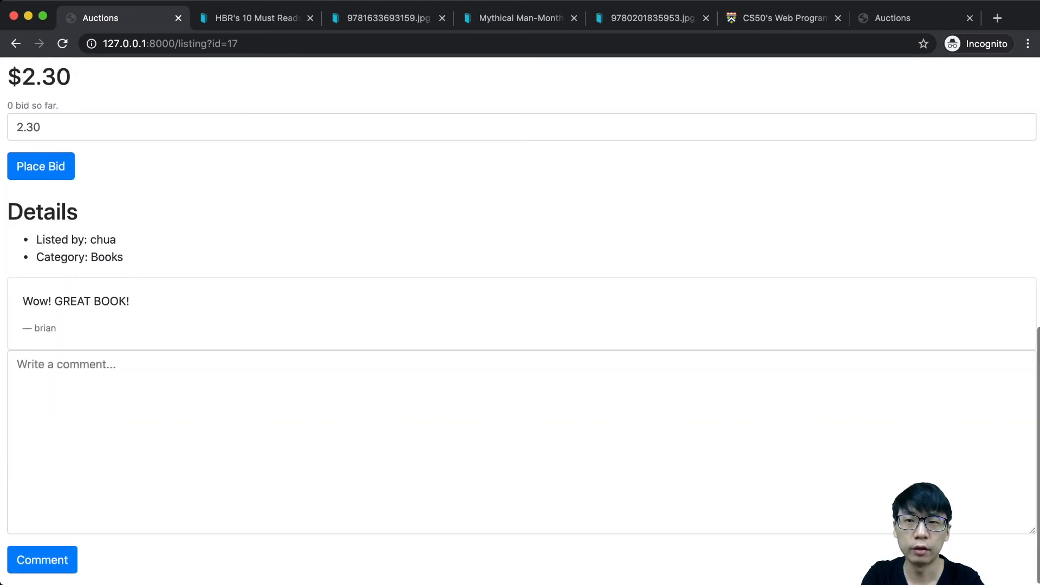
pyautogui.click(41, 559)
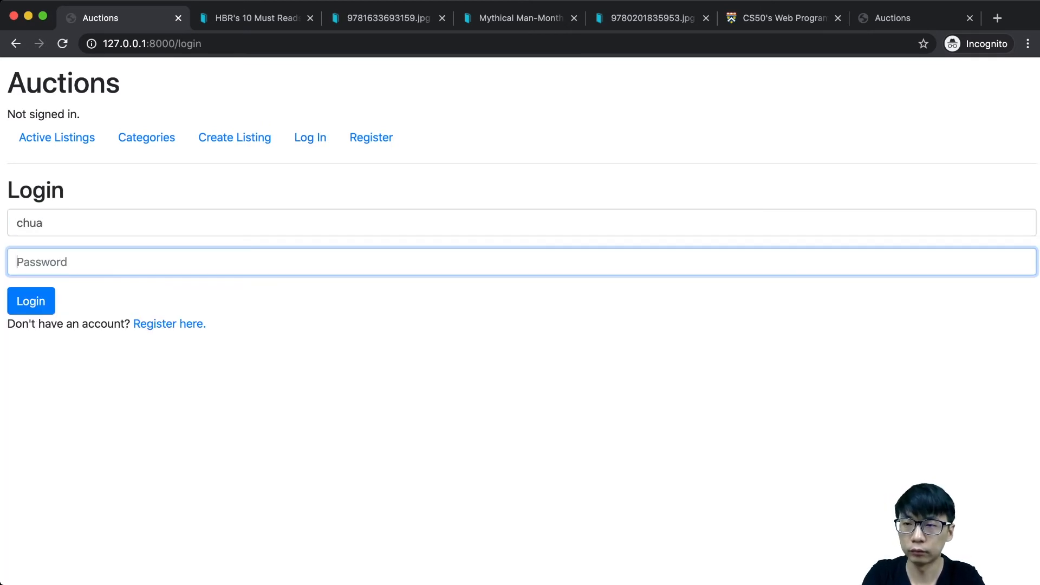
# Step: Sign in as seller chua and post the reply 'Yes!' on the Algorithmic Puzzles listing
pyautogui.click(30, 301)
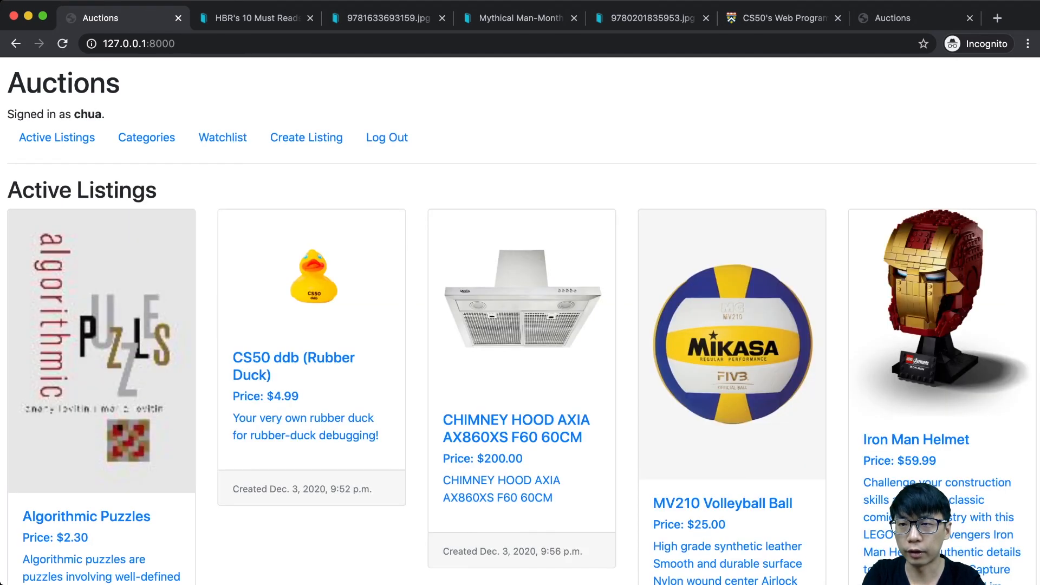
pyautogui.scroll(-3)
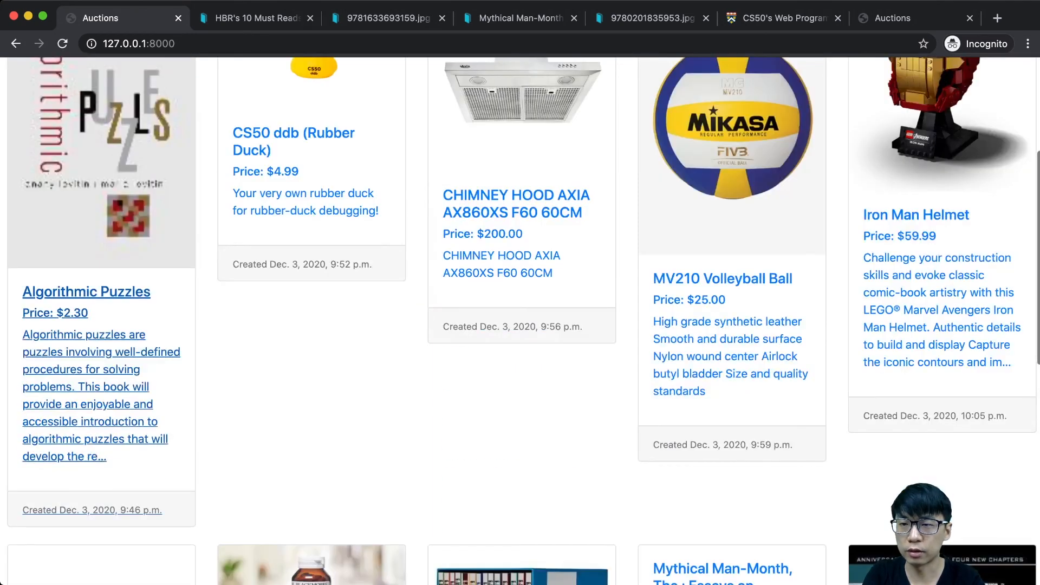
pyautogui.click(87, 292)
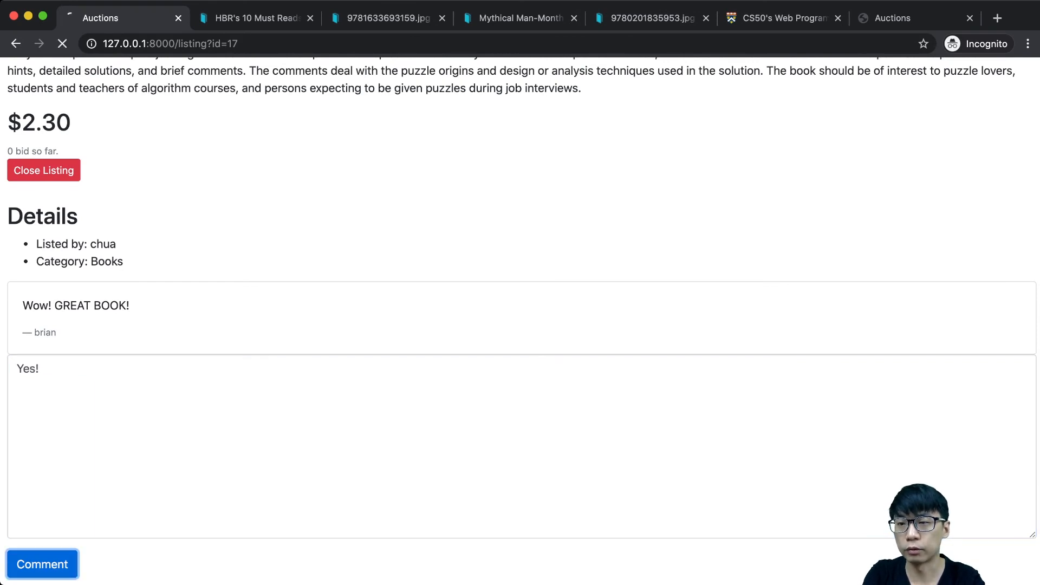
pyautogui.click(41, 563)
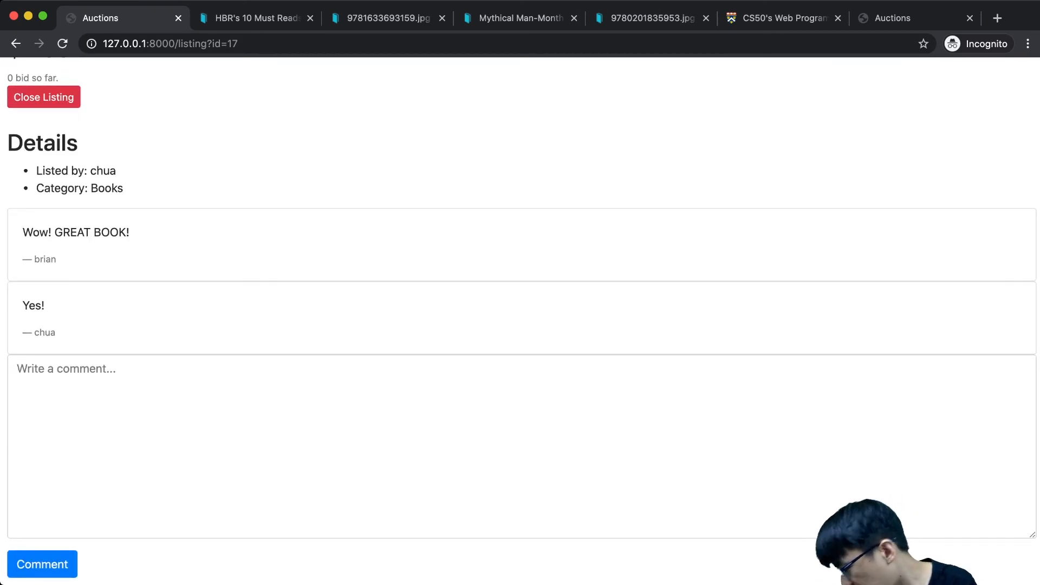
pyautogui.click(41, 563)
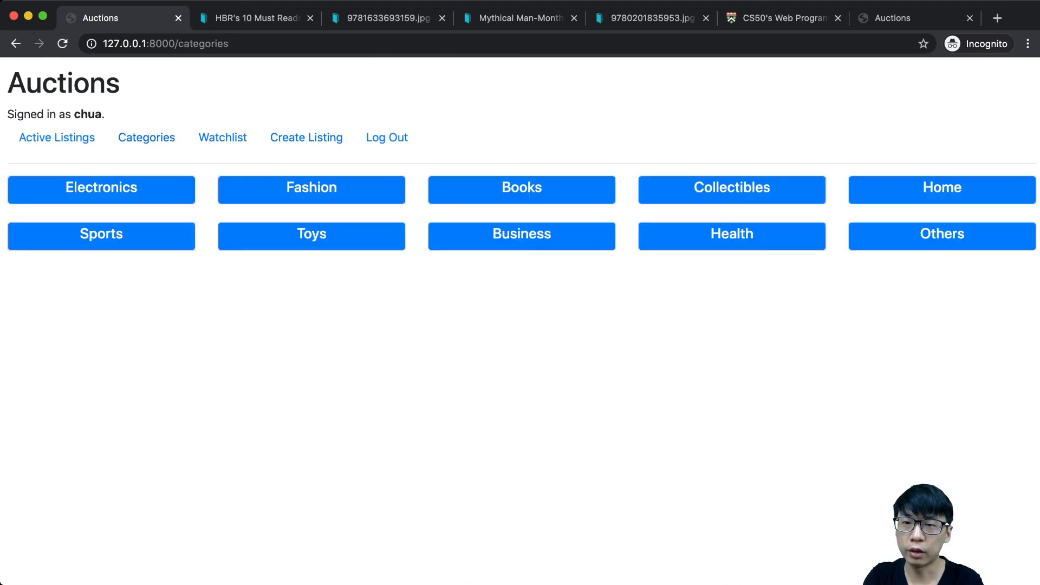
# Step: Browse the three Books listings, then the Toys category showing the Iron Man Helmet
pyautogui.click(102, 189)
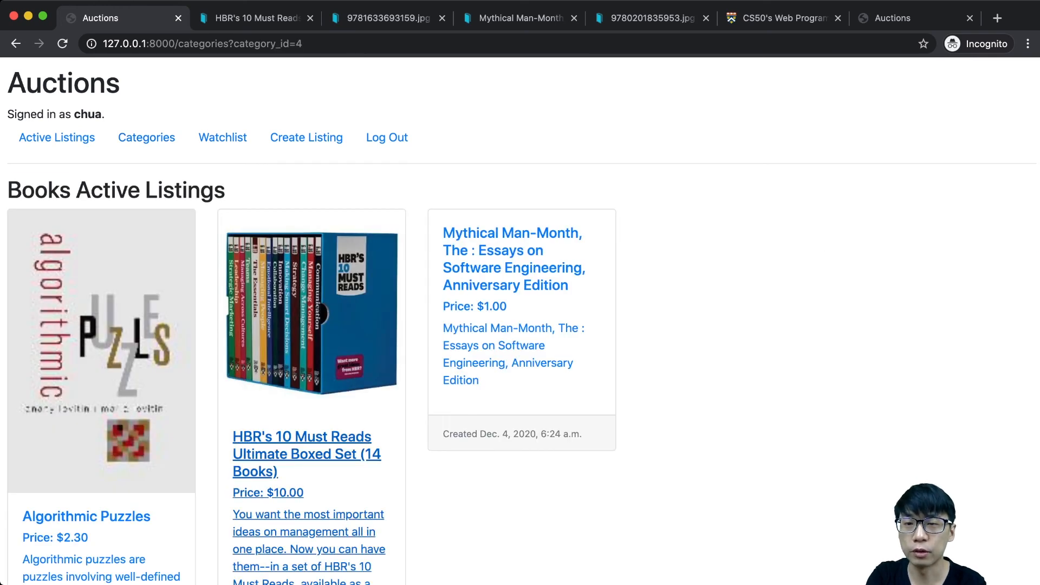
pyautogui.scroll(-3)
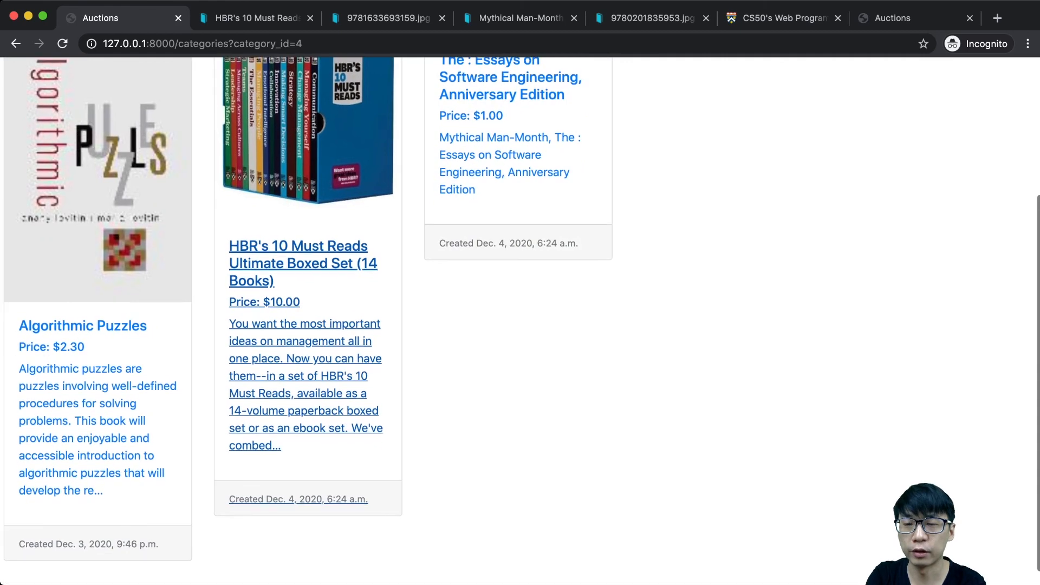
pyautogui.scroll(3)
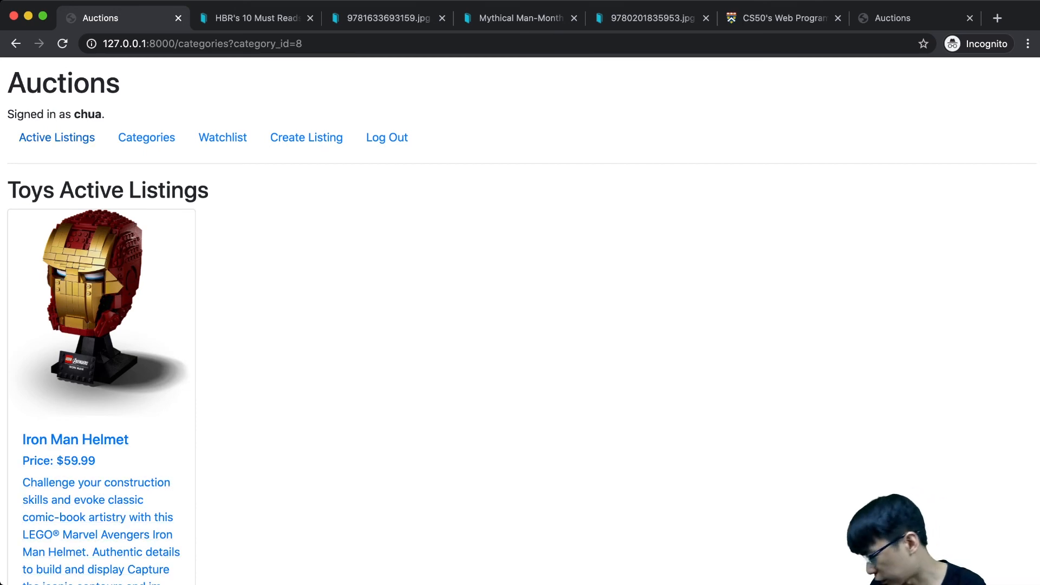
pyautogui.click(56, 138)
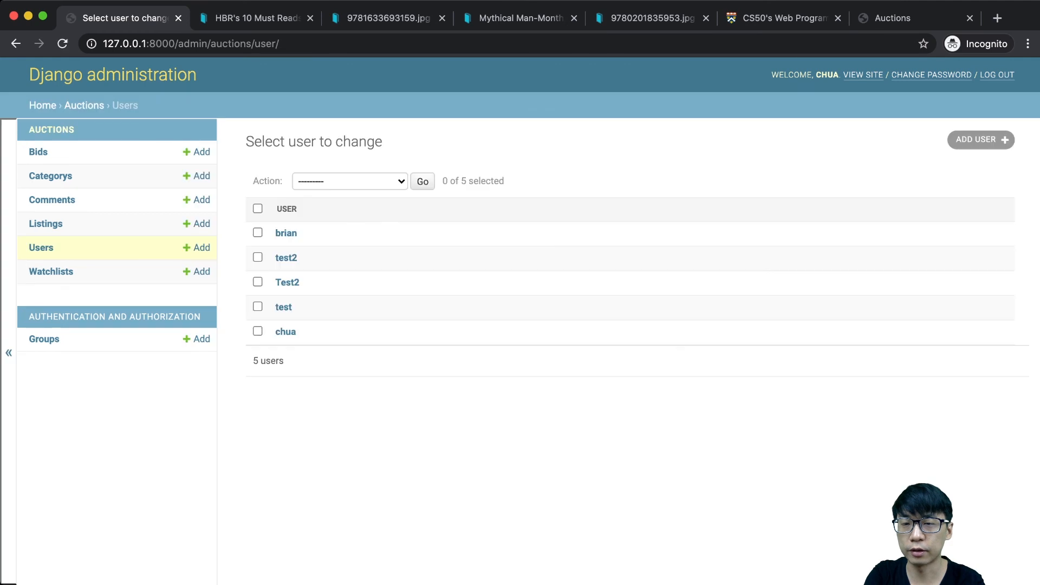
# Step: Delete user brian with his listings, bids, watchlists and comment, leaving four users
pyautogui.click(258, 233)
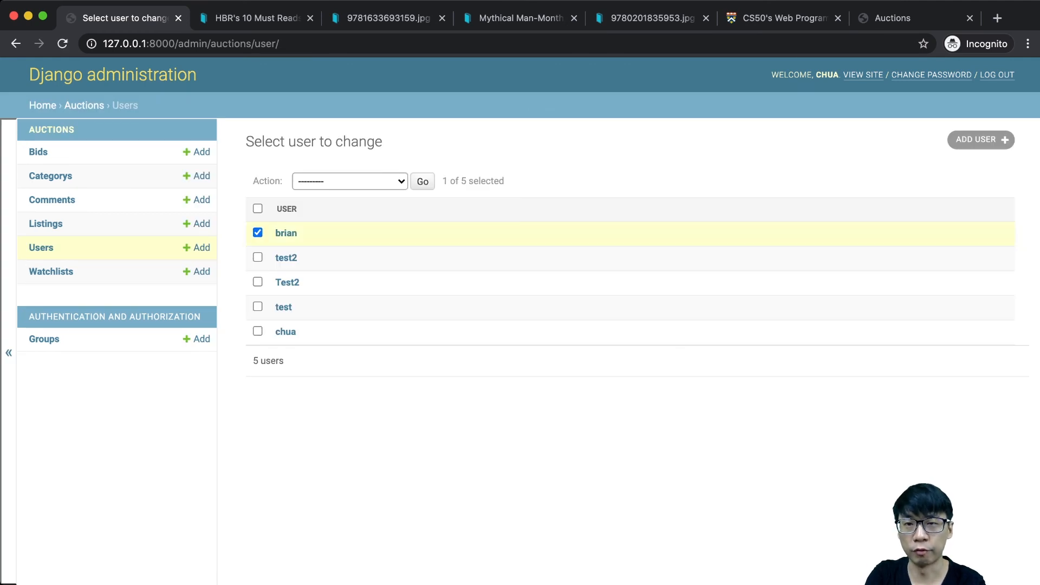
pyautogui.click(422, 181)
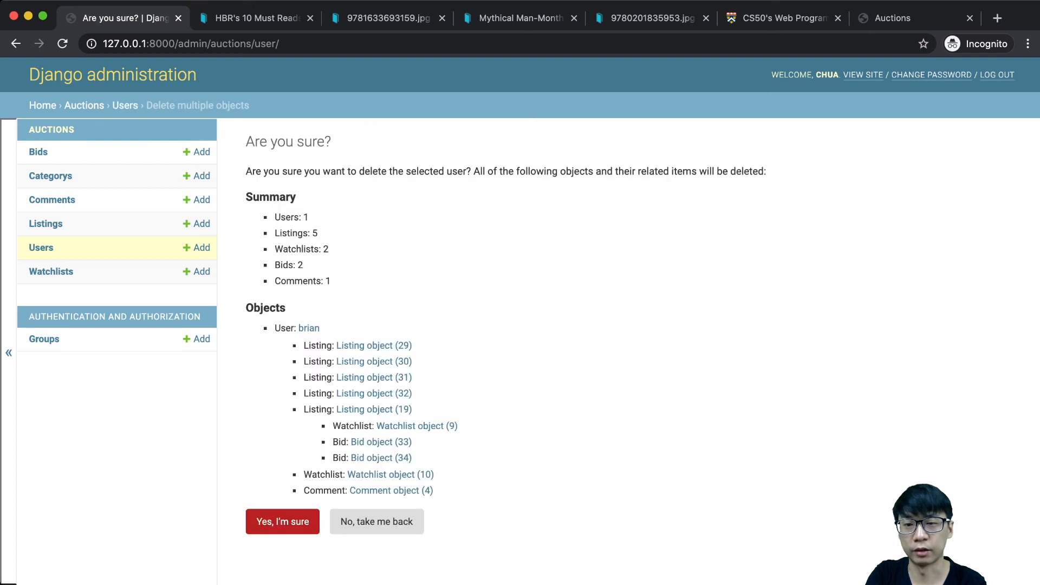
pyautogui.click(282, 521)
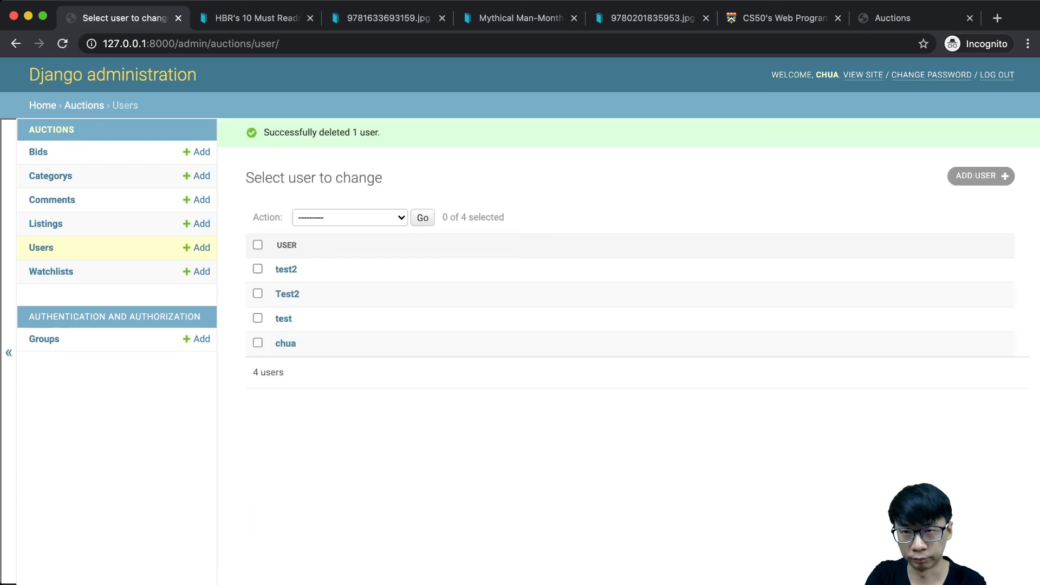